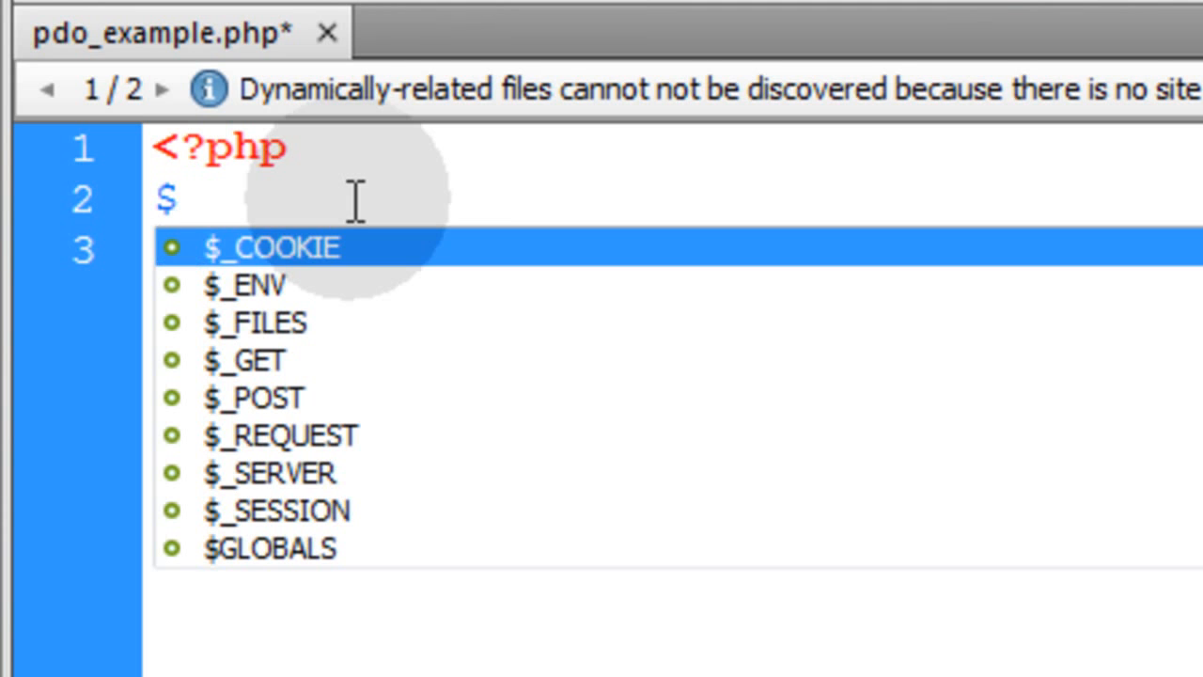
# - Type the $db = new PDO connection line with MySQL localhost and credential placeholders
pyautogui.write('db')
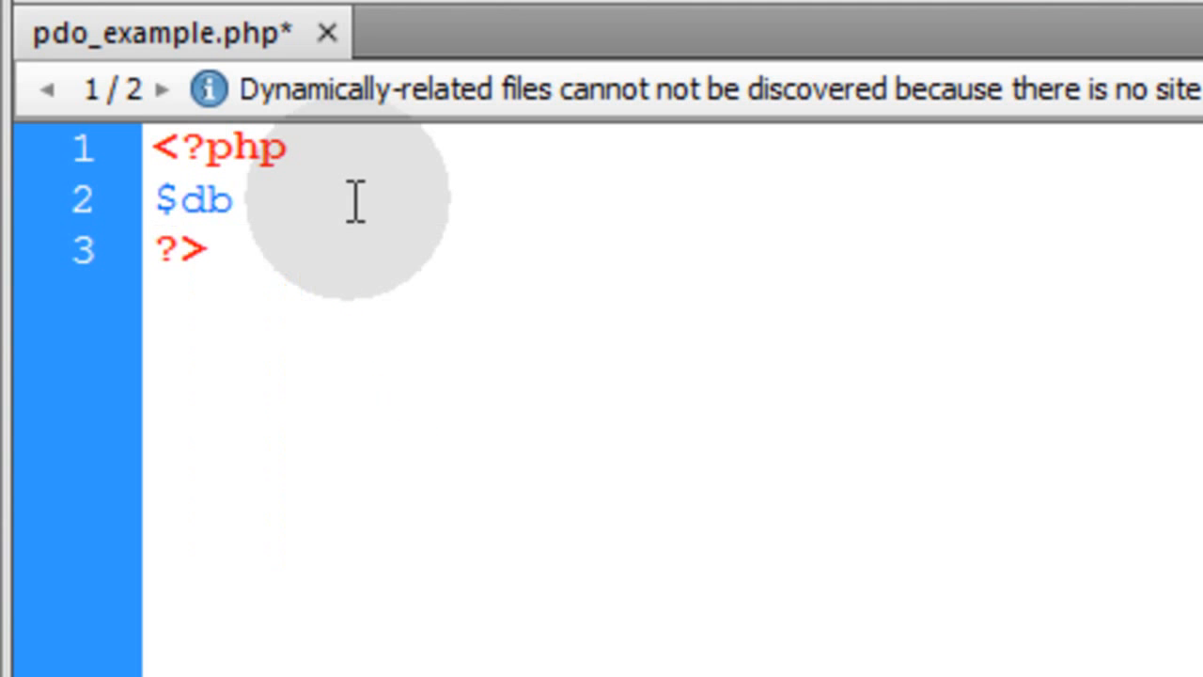
pyautogui.write('=')
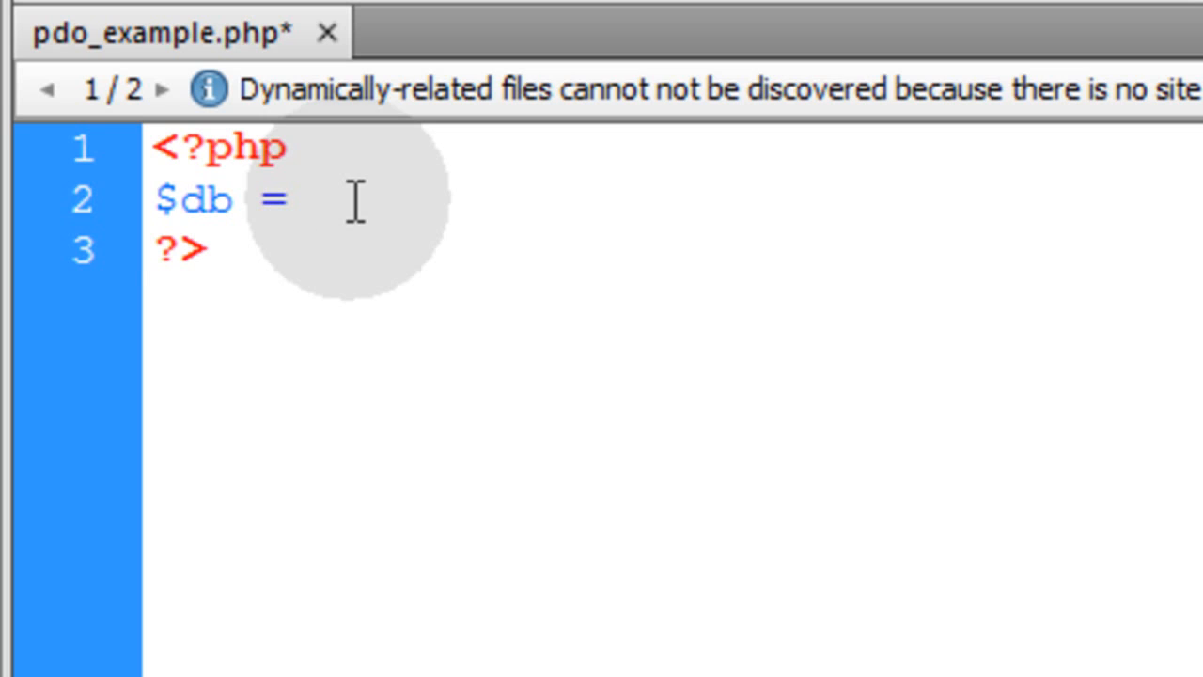
pyautogui.write("new PDO('mysql:host=localhost;dbname=db_name', 'db_user', 'db_password');")
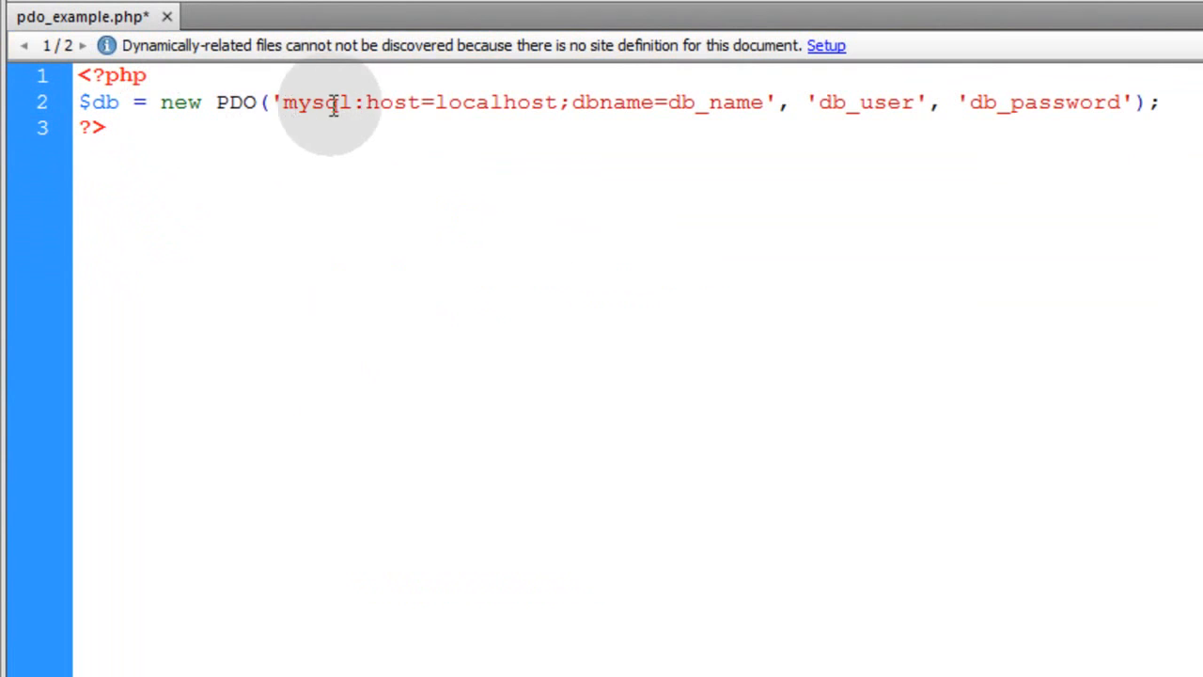
# - Highlight the host, mysql driver, db_user and db_password parts of the connection
pyautogui.doubleClick(392, 102)
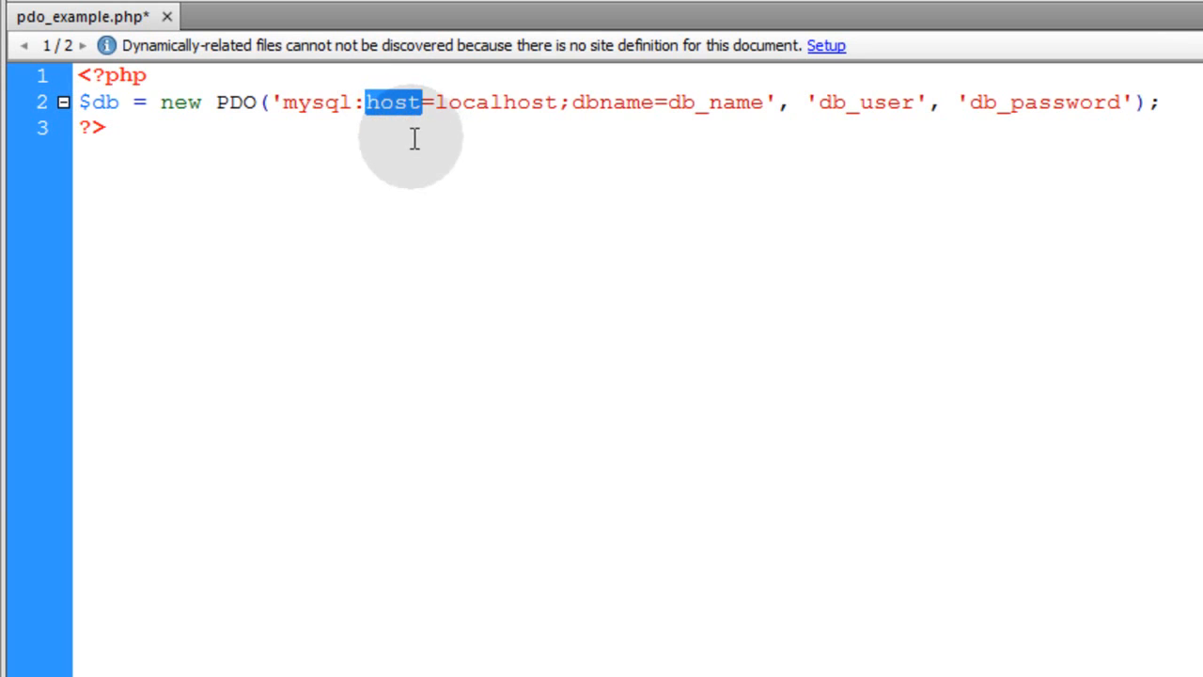
pyautogui.moveTo(358, 105)
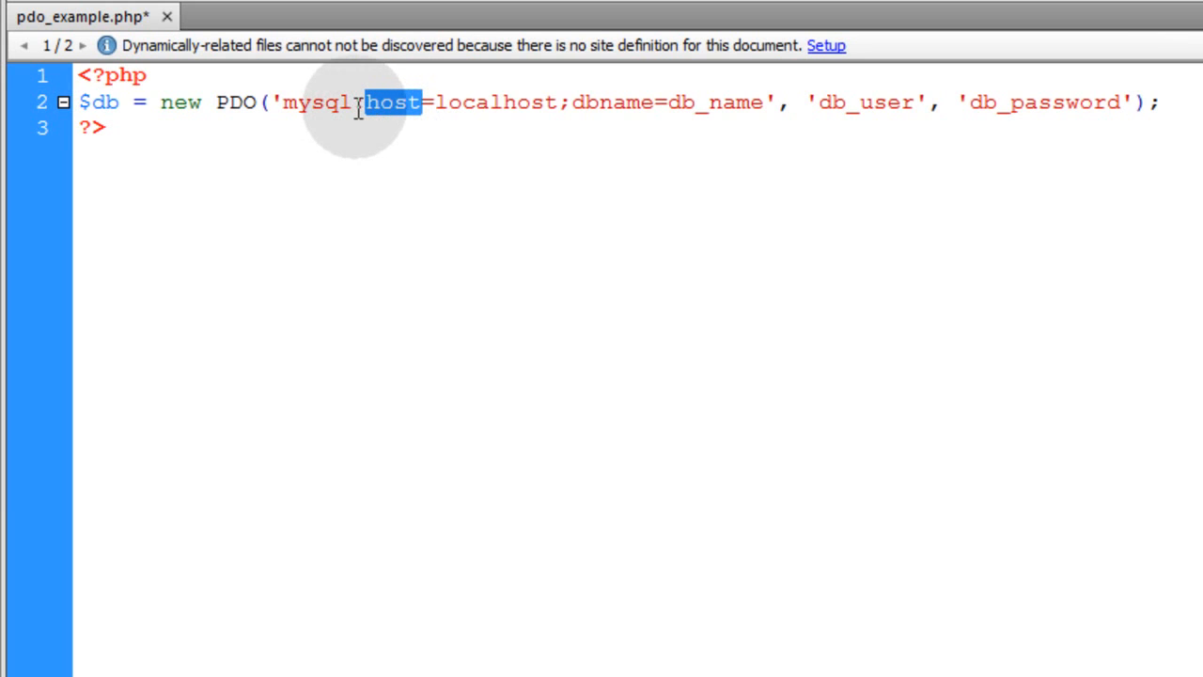
pyautogui.doubleClick(324, 103)
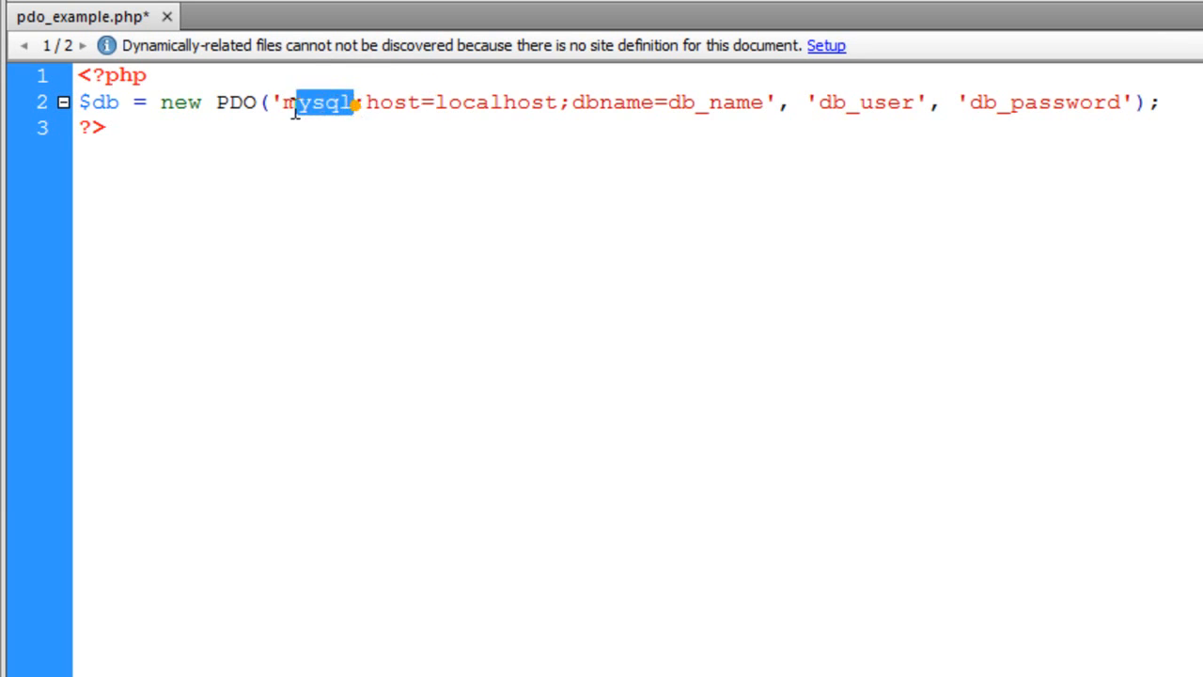
pyautogui.doubleClick(319, 102)
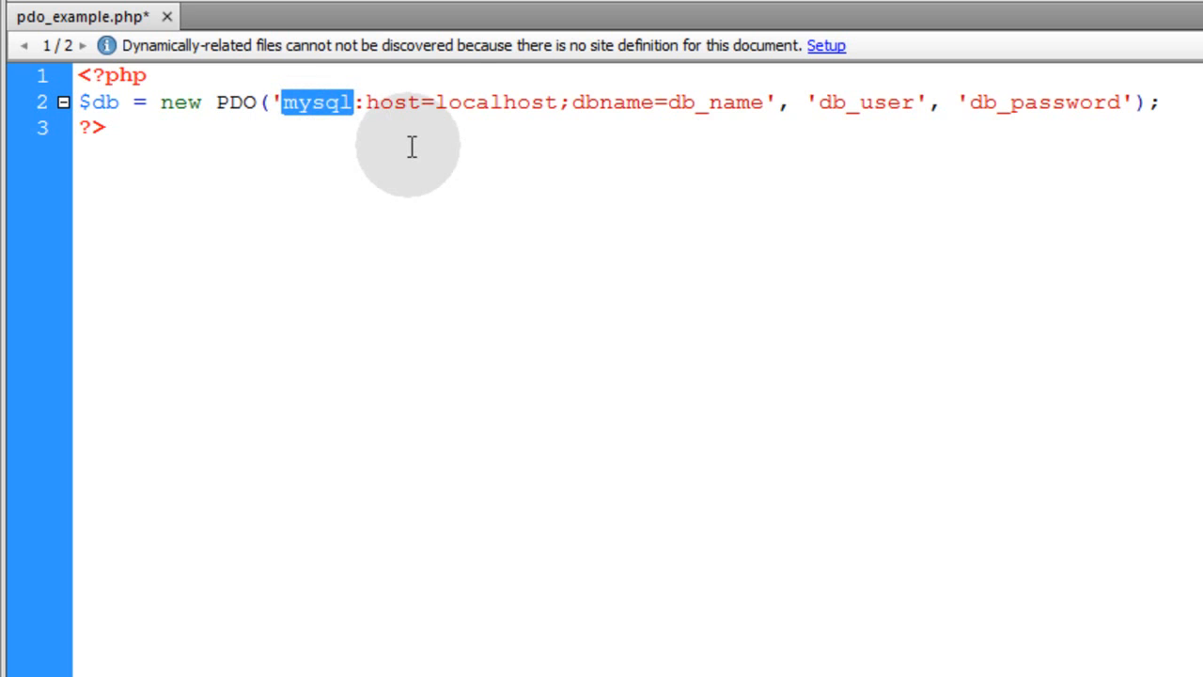
pyautogui.doubleClick(489, 102)
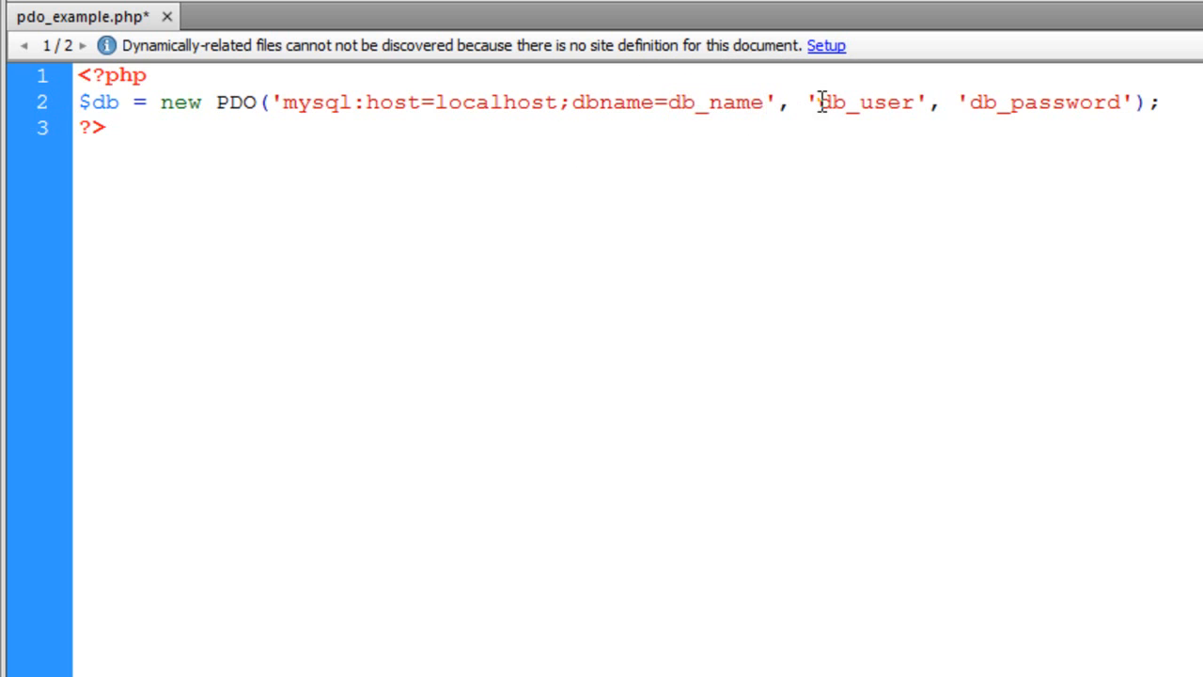
pyautogui.doubleClick(865, 102)
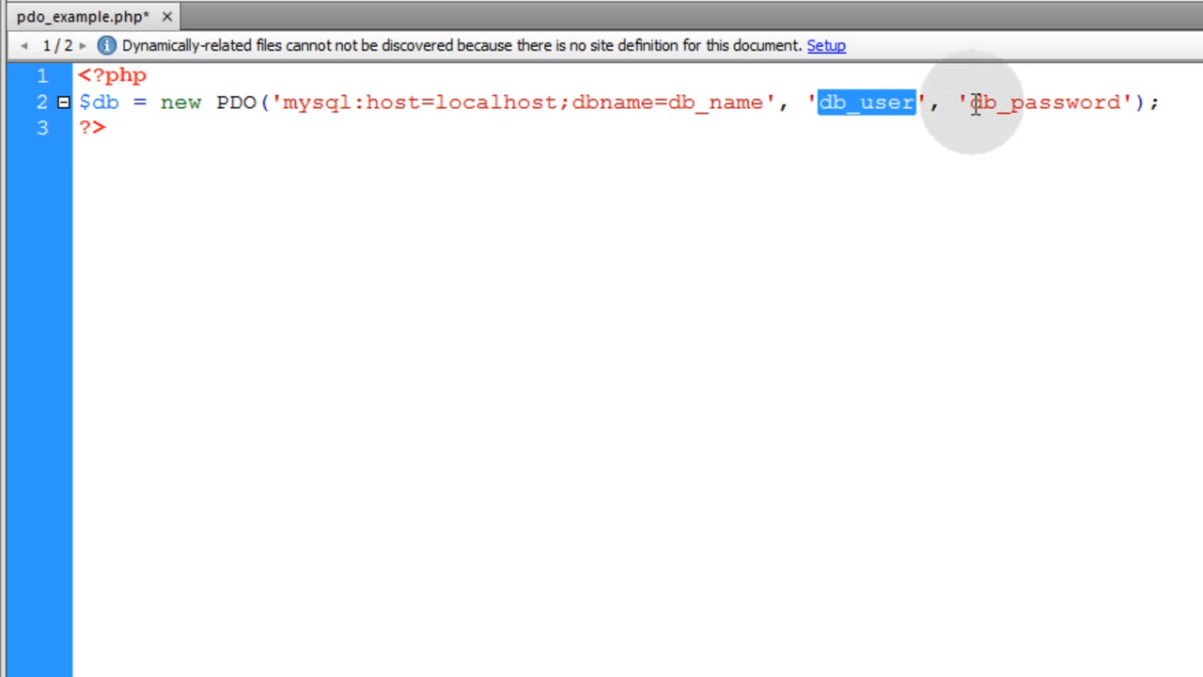
pyautogui.doubleClick(1043, 102)
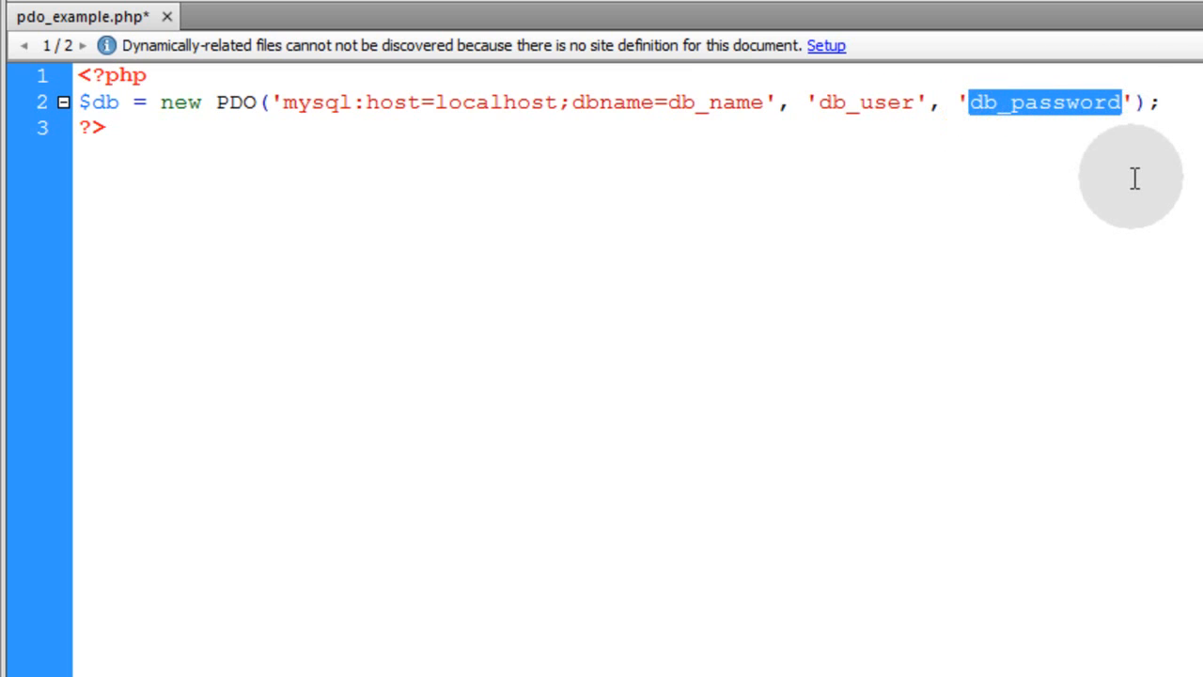
# - Add $sql = 'SELECT username, country from people'; and highlight the $sql variable
pyautogui.press('Return')
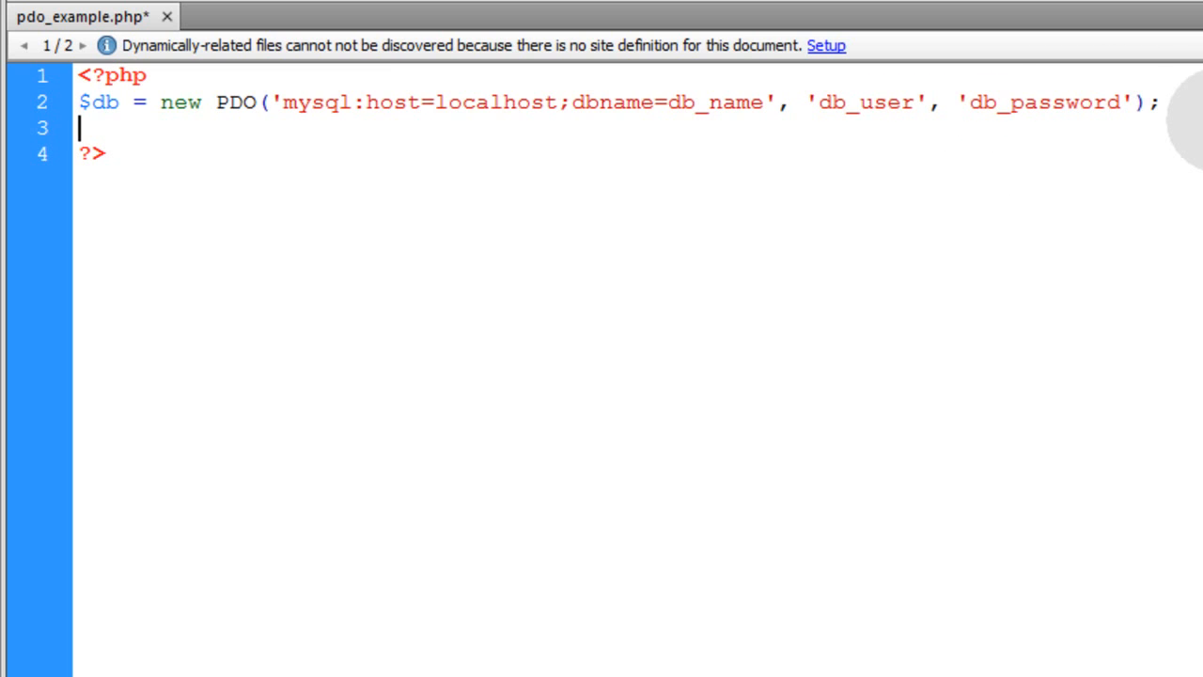
pyautogui.write("$sql = 'SELECT username, country from people';")
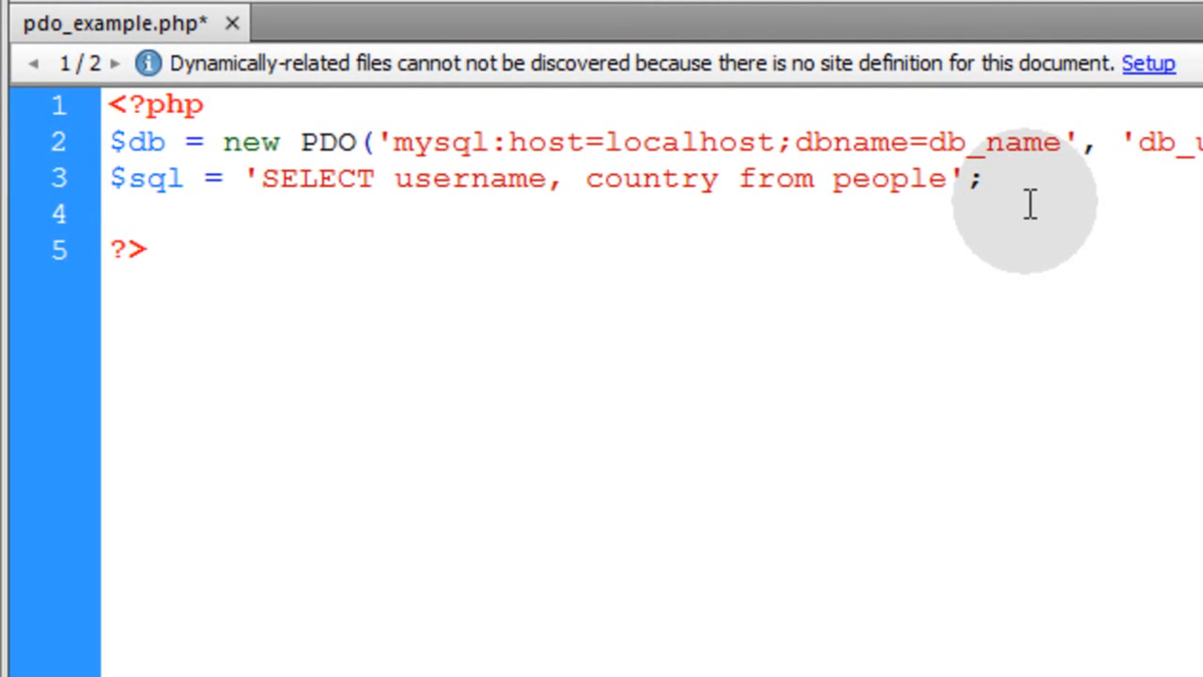
pyautogui.doubleClick(155, 179)
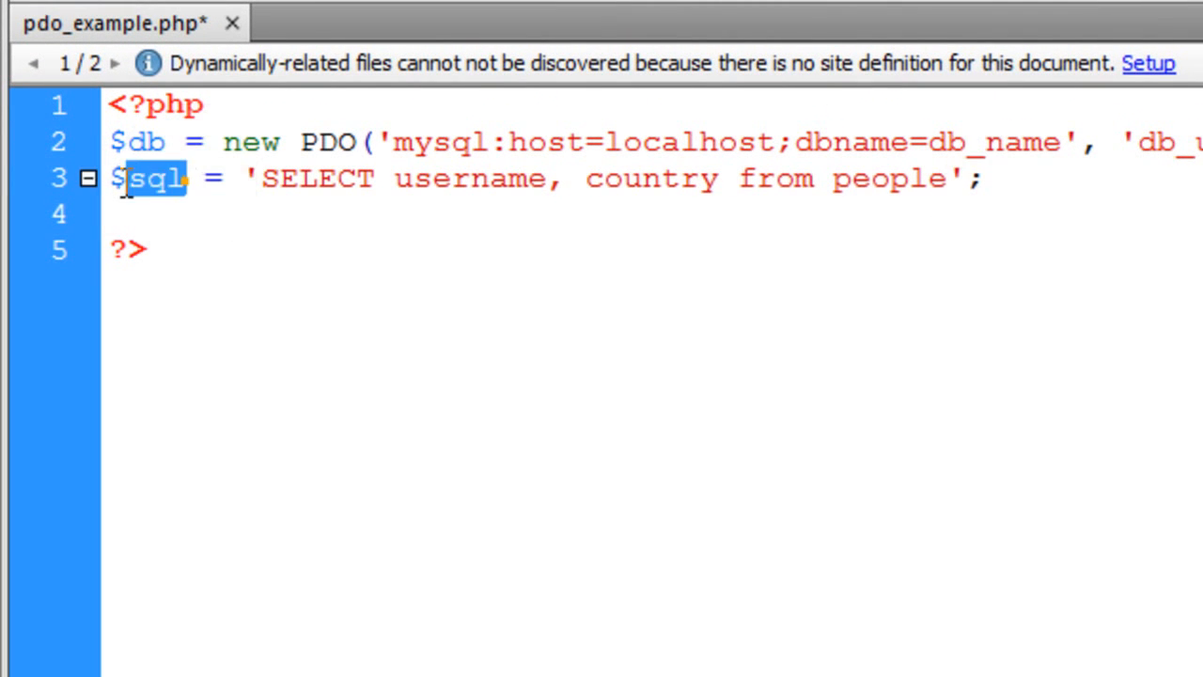
pyautogui.click(275, 214)
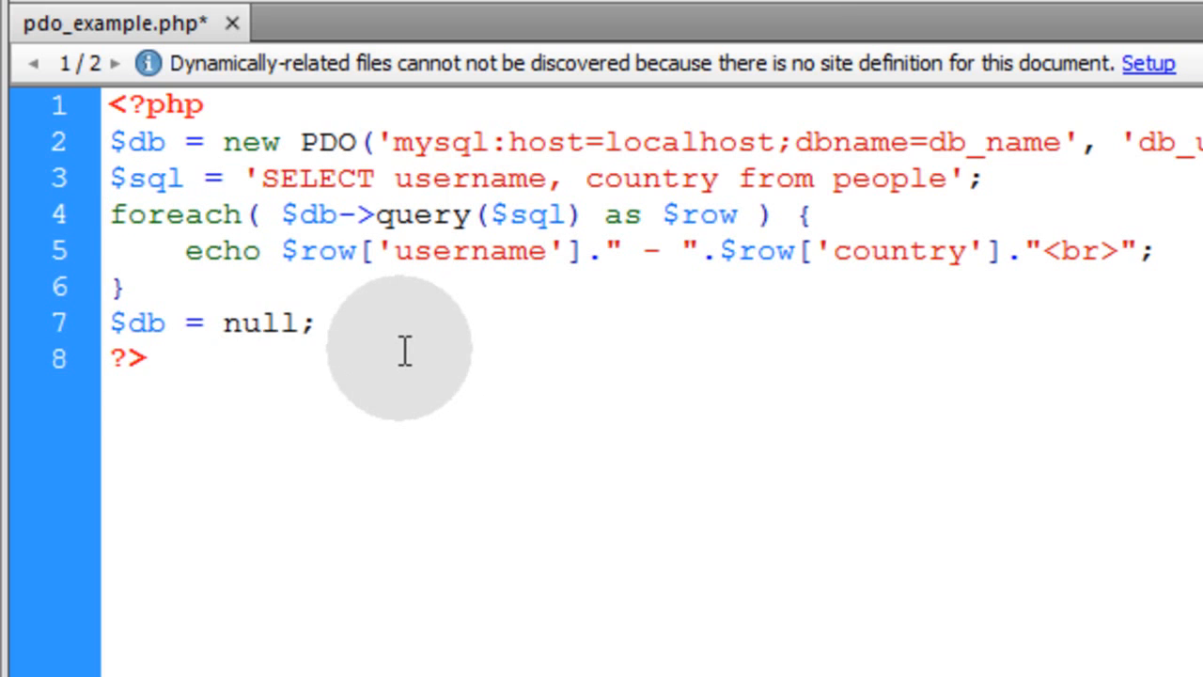
pyautogui.moveTo(173, 324)
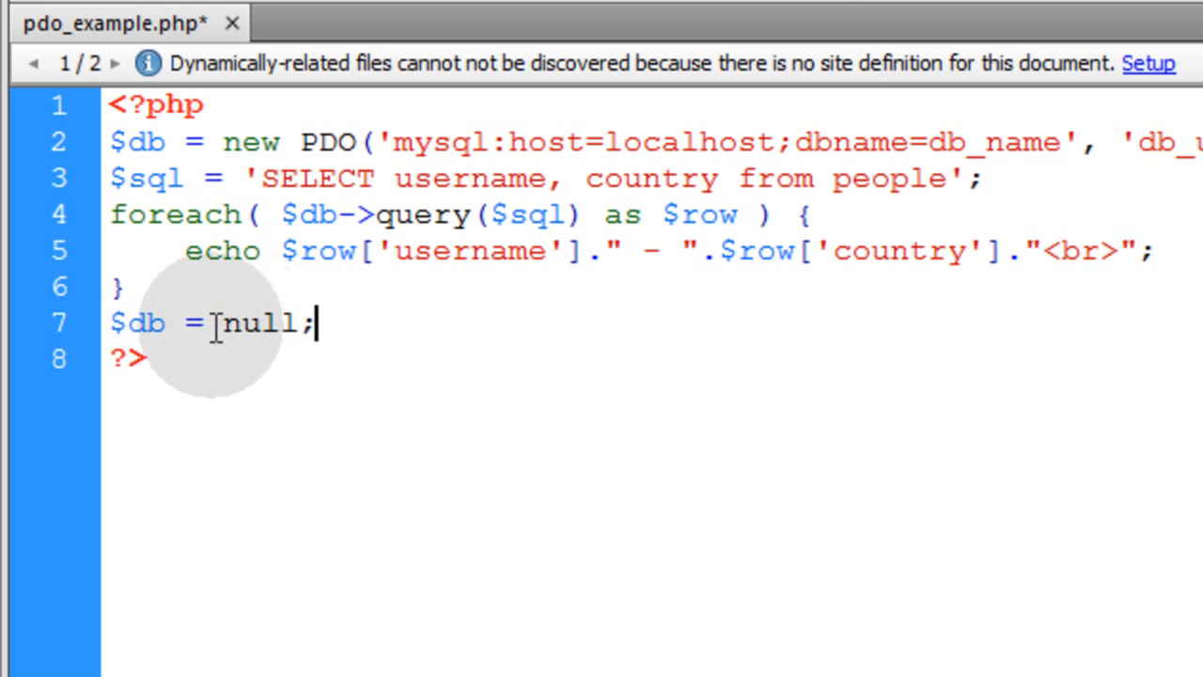
# - Highlight $db and null in the closing line, and the foreach loop keyword
pyautogui.doubleClick(136, 322)
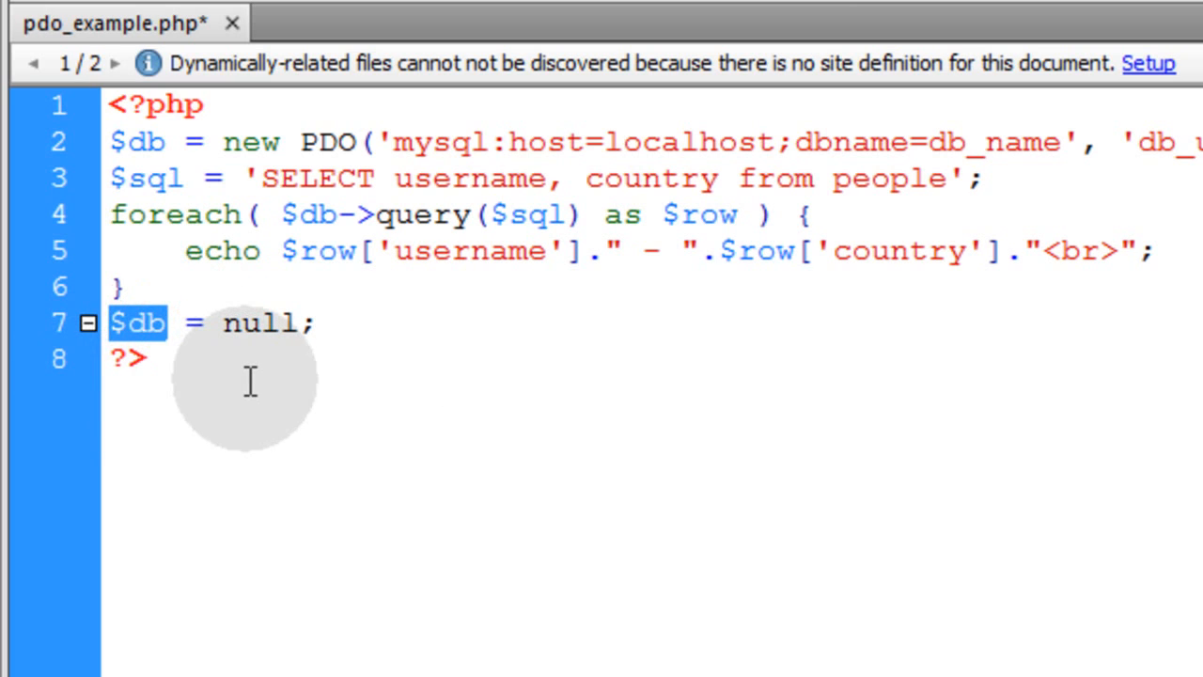
pyautogui.doubleClick(261, 322)
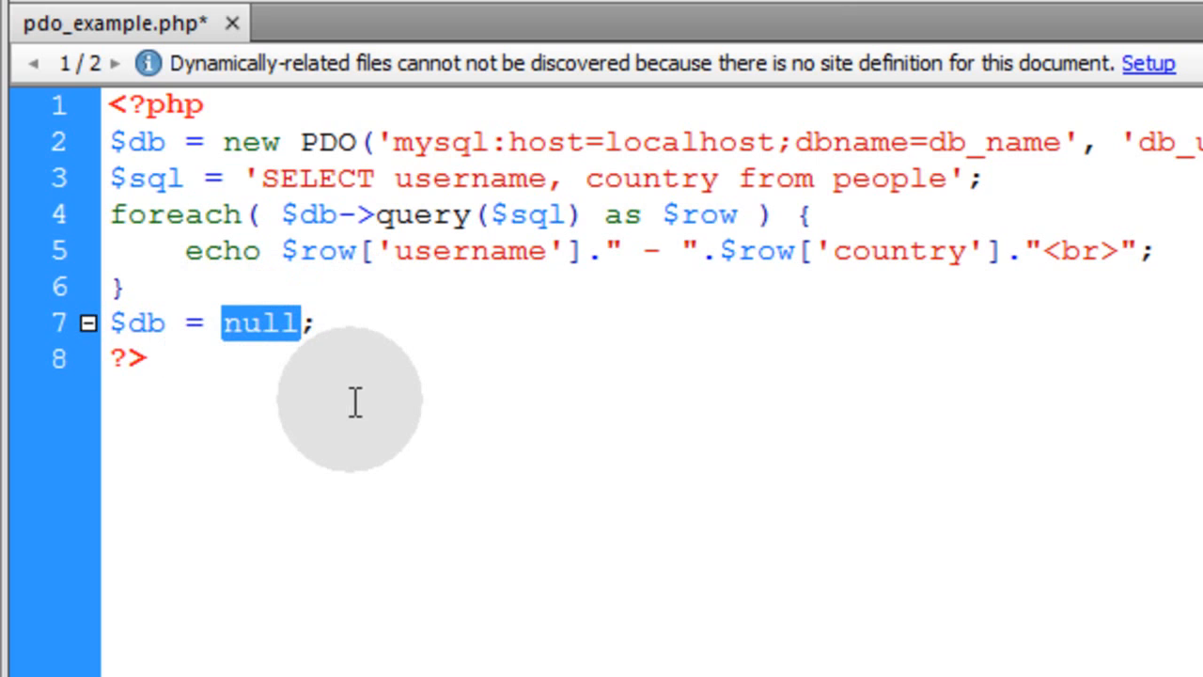
pyautogui.doubleClick(174, 214)
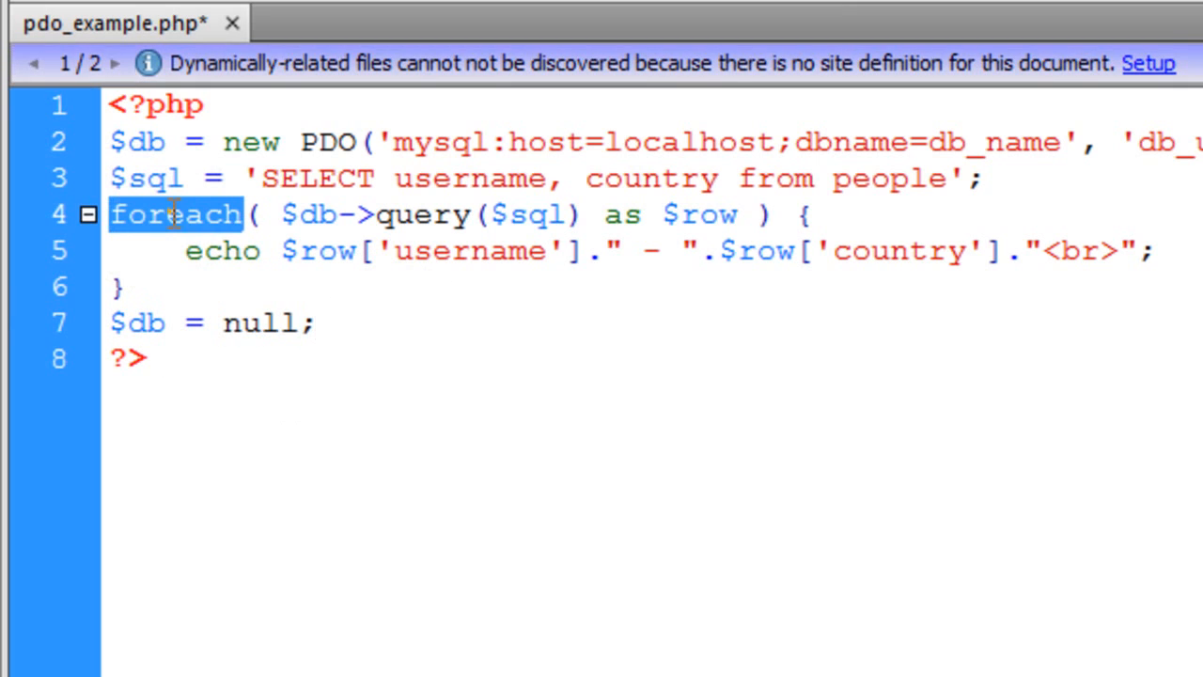
pyautogui.moveTo(353, 282)
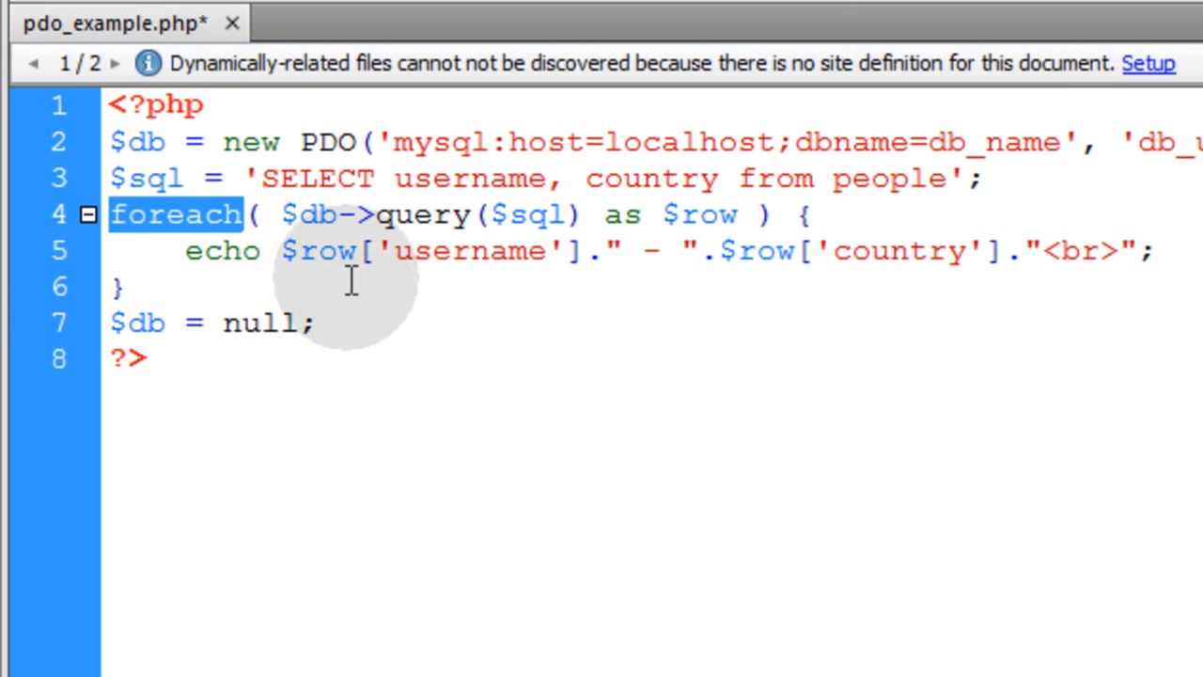
pyautogui.moveTo(367, 292)
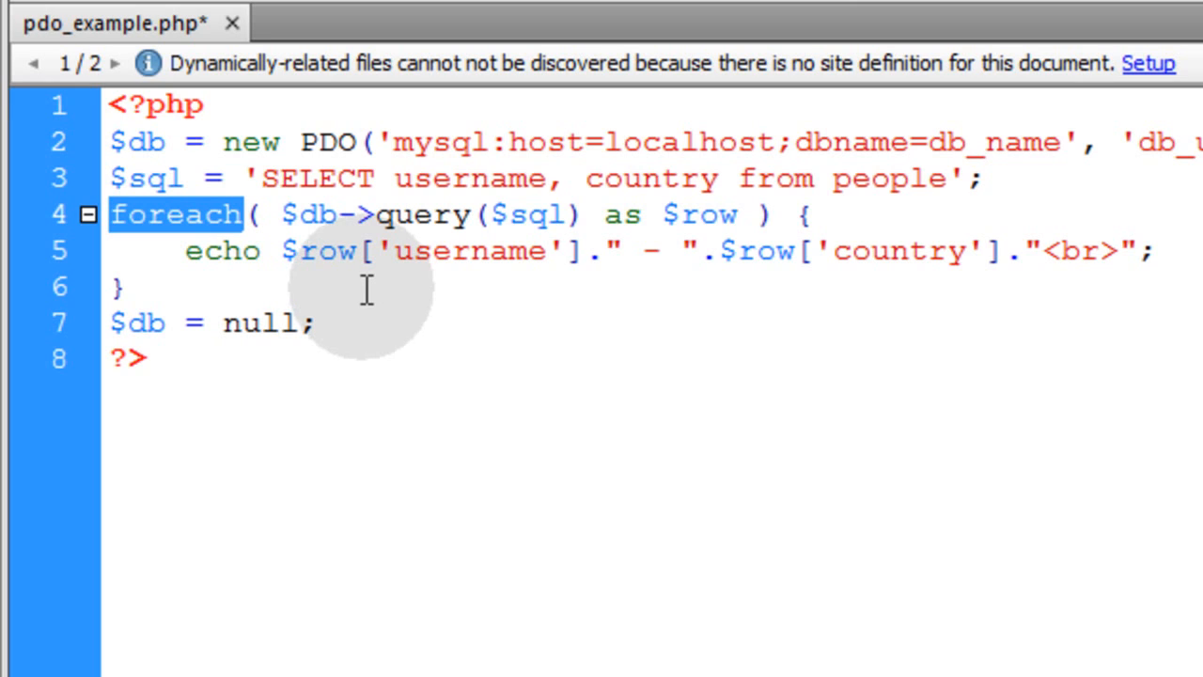
# - Highlight the $db->query($sql) call and its query method in the foreach loop
pyautogui.click(564, 214)
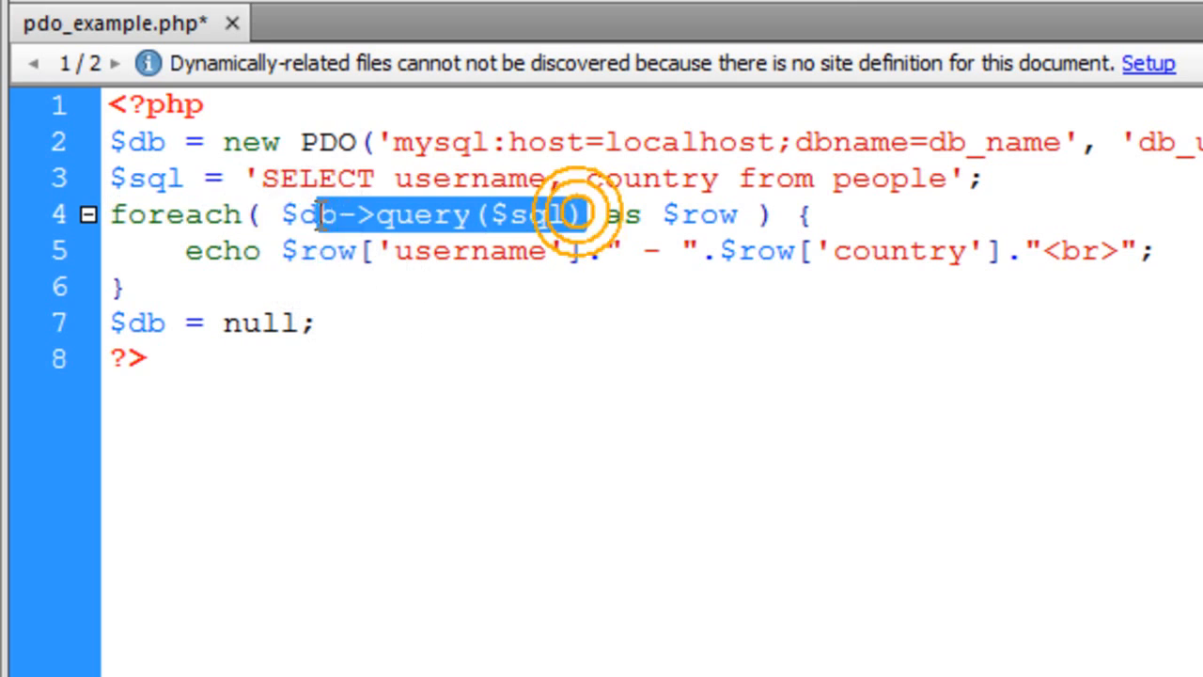
pyautogui.doubleClick(422, 214)
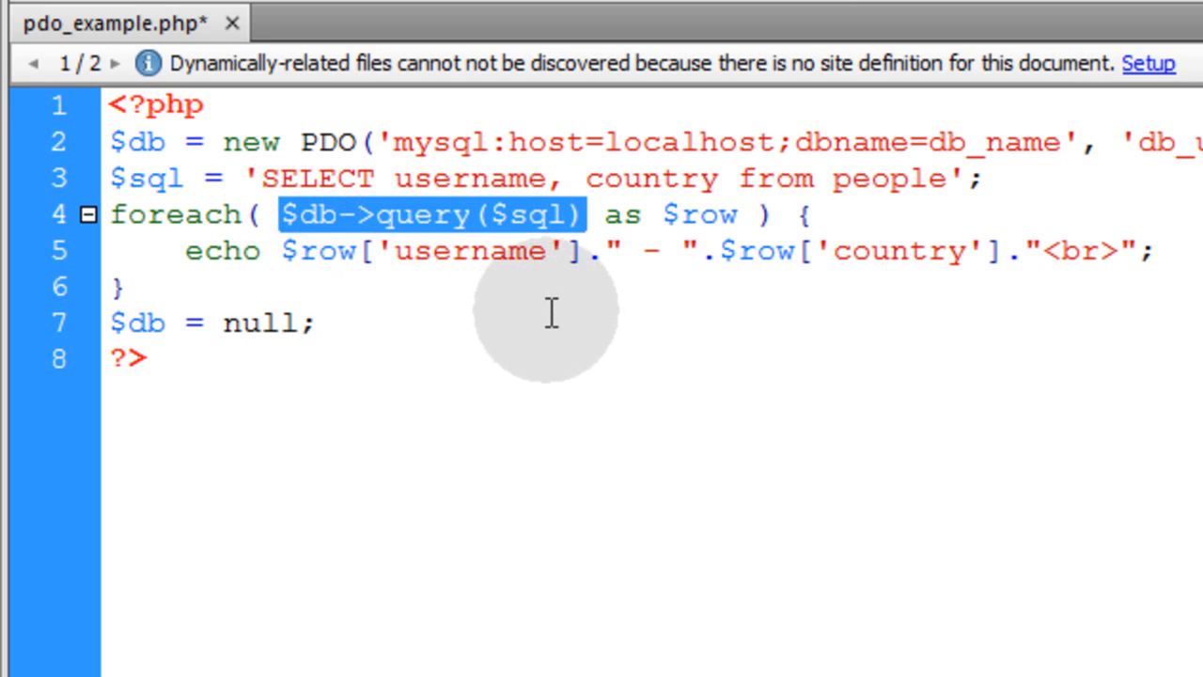
pyautogui.doubleClick(700, 215)
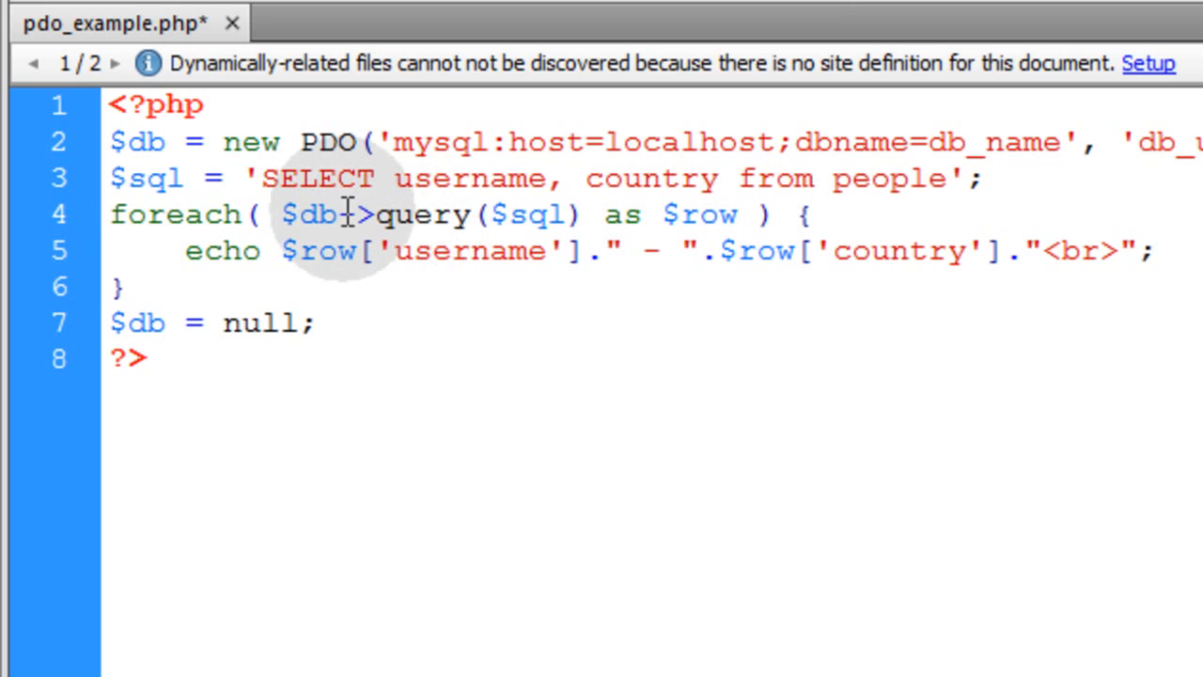
pyautogui.doubleClick(423, 214)
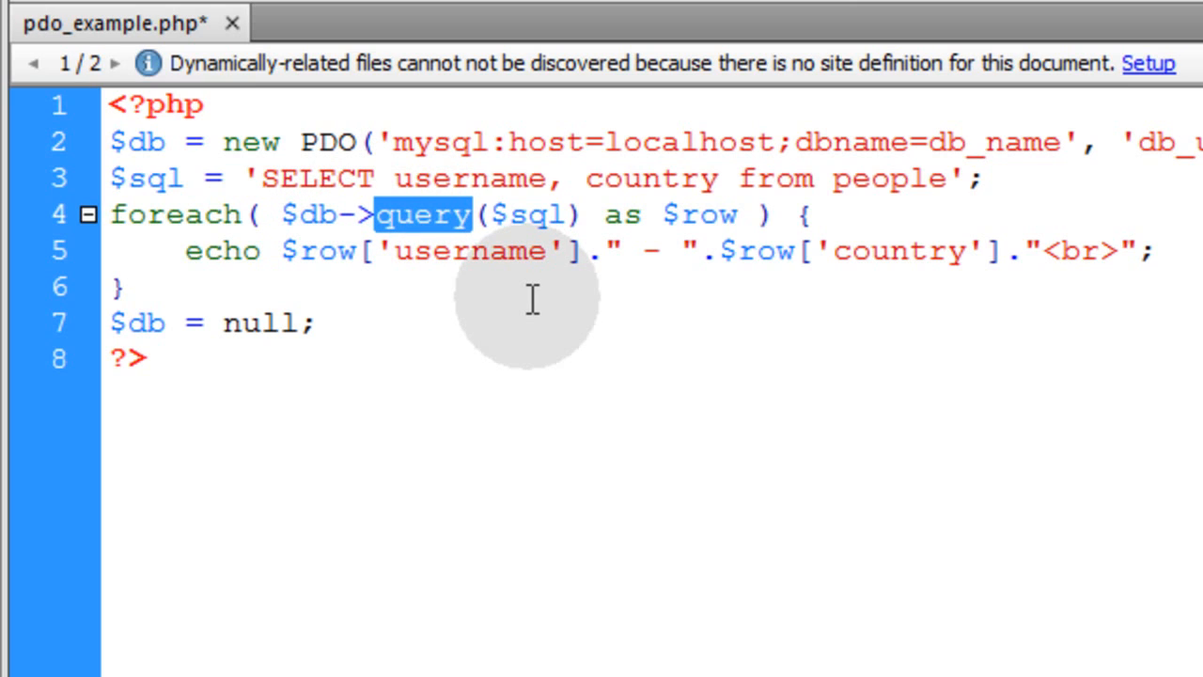
pyautogui.moveTo(488, 272)
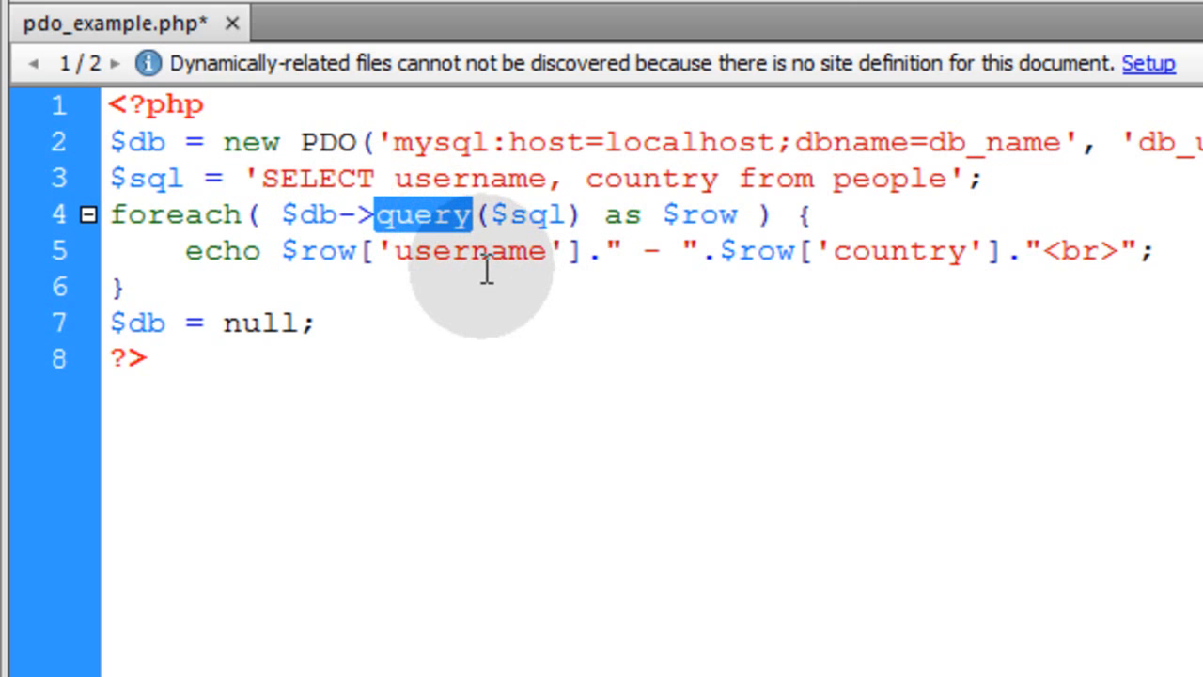
pyautogui.doubleClick(329, 142)
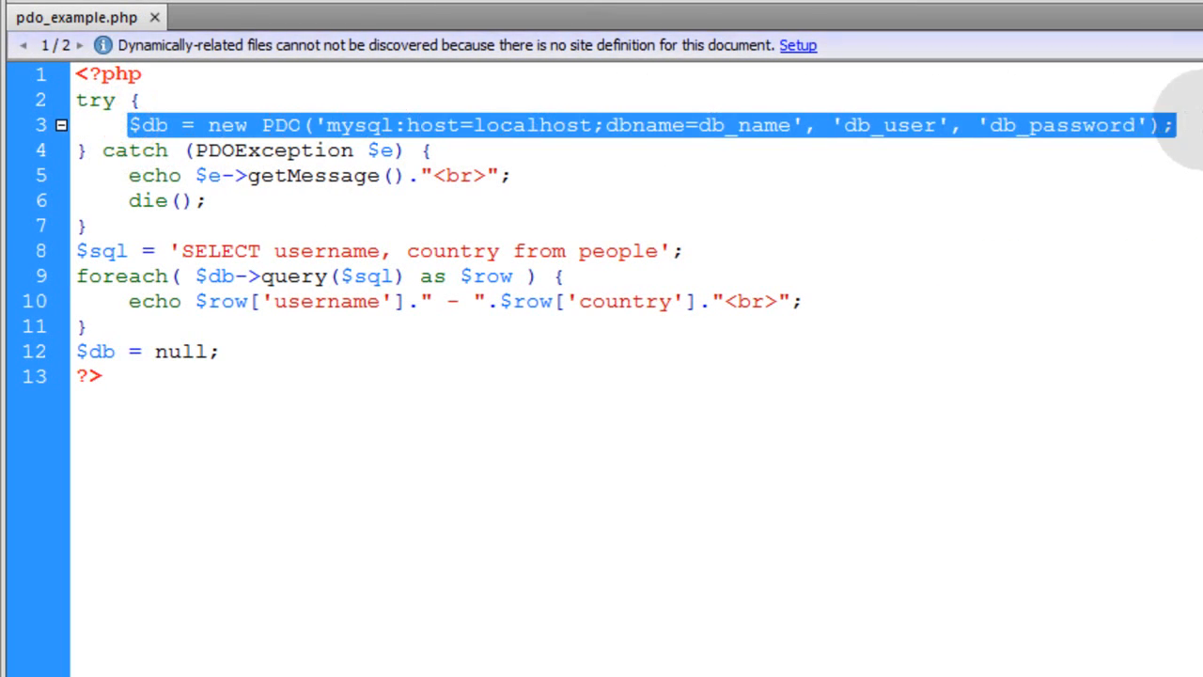
# - Highlight the PDO connection line inside try and the caught PDOException class
pyautogui.doubleClick(274, 150)
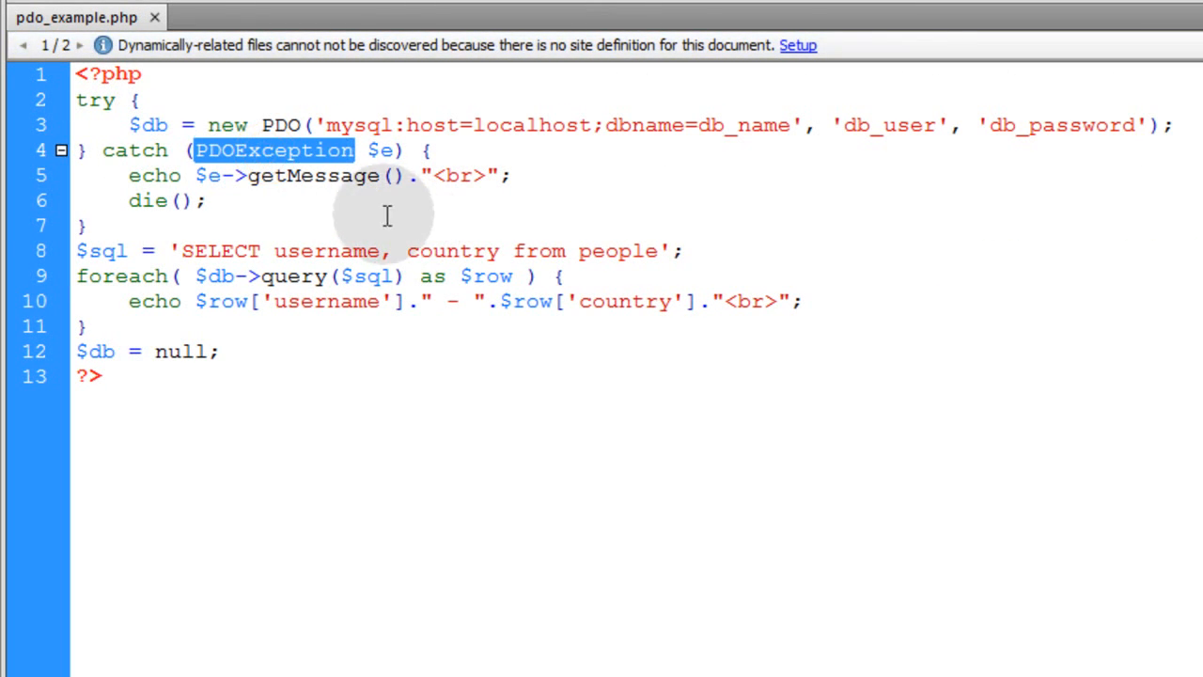
pyautogui.doubleClick(313, 175)
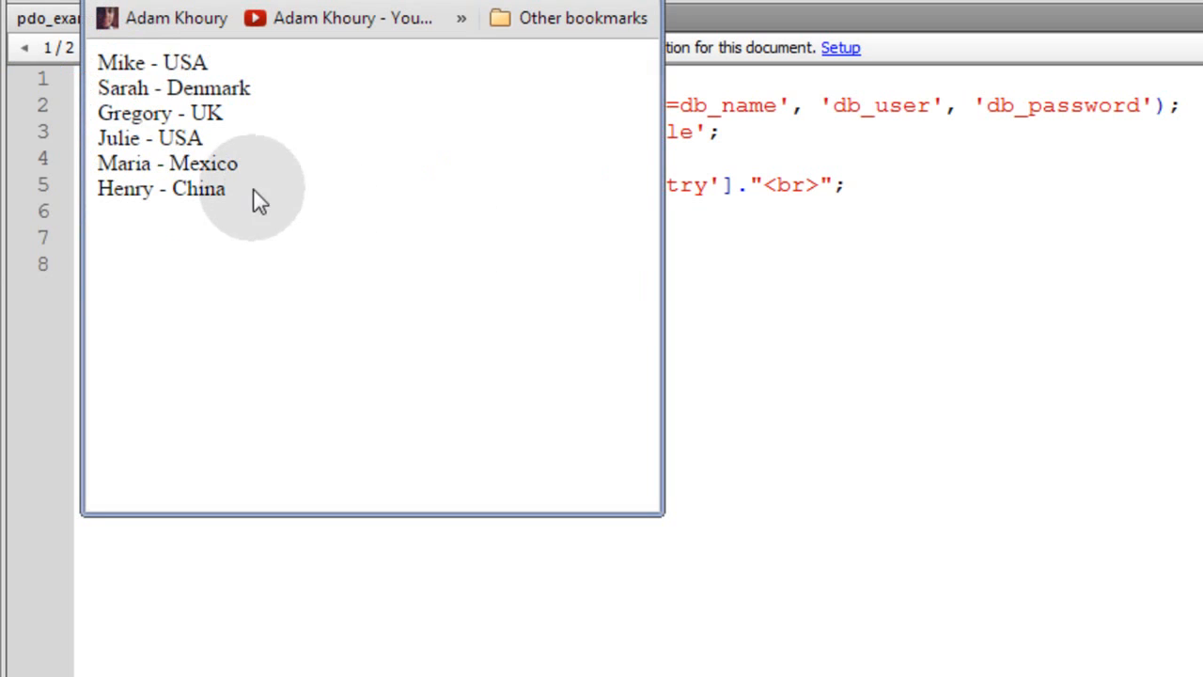
pyautogui.moveTo(847, 431)
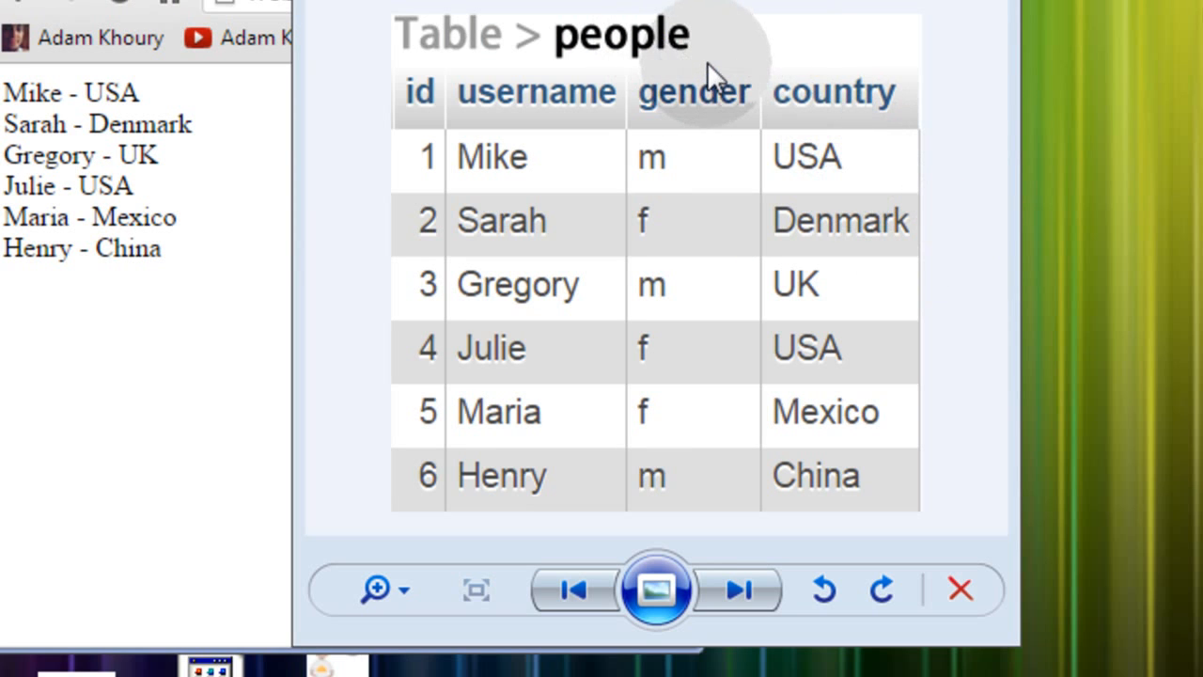
pyautogui.moveTo(690, 89)
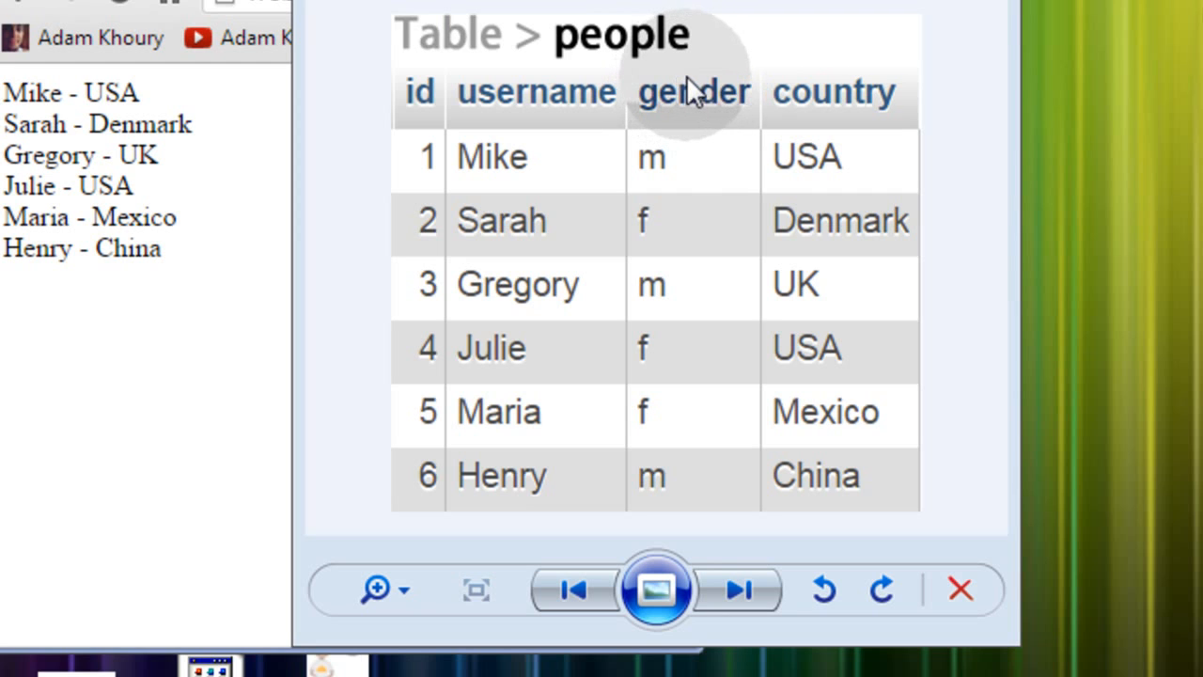
pyautogui.moveTo(714, 85)
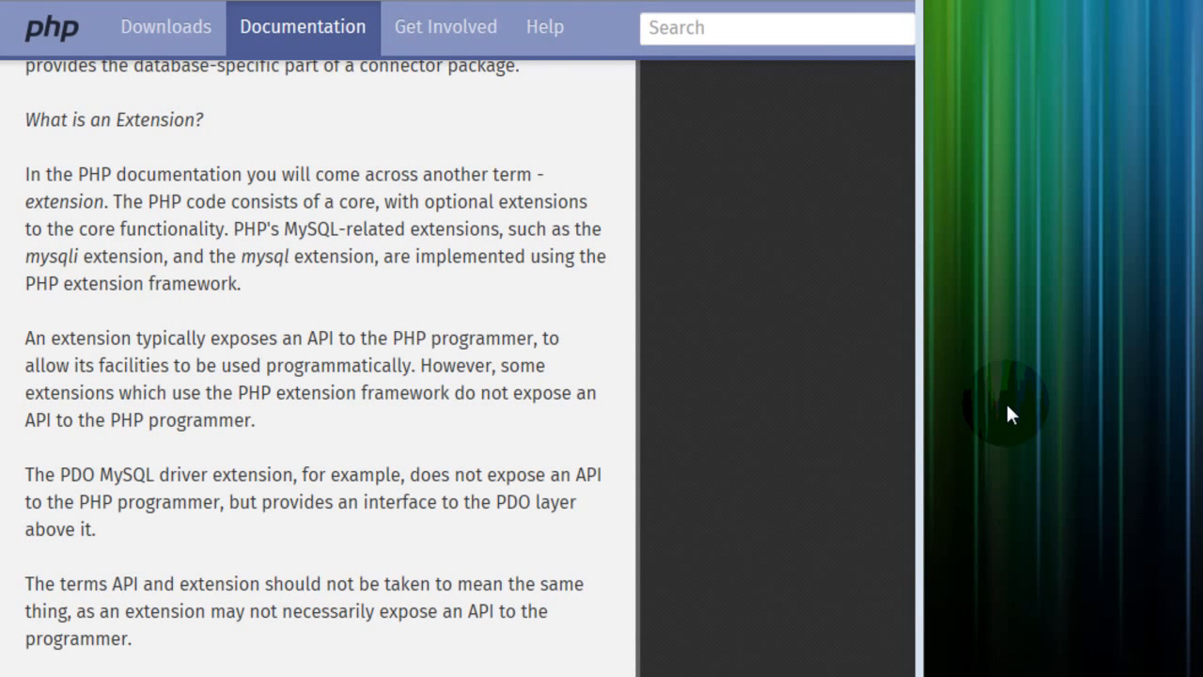
pyautogui.moveTo(287, 310)
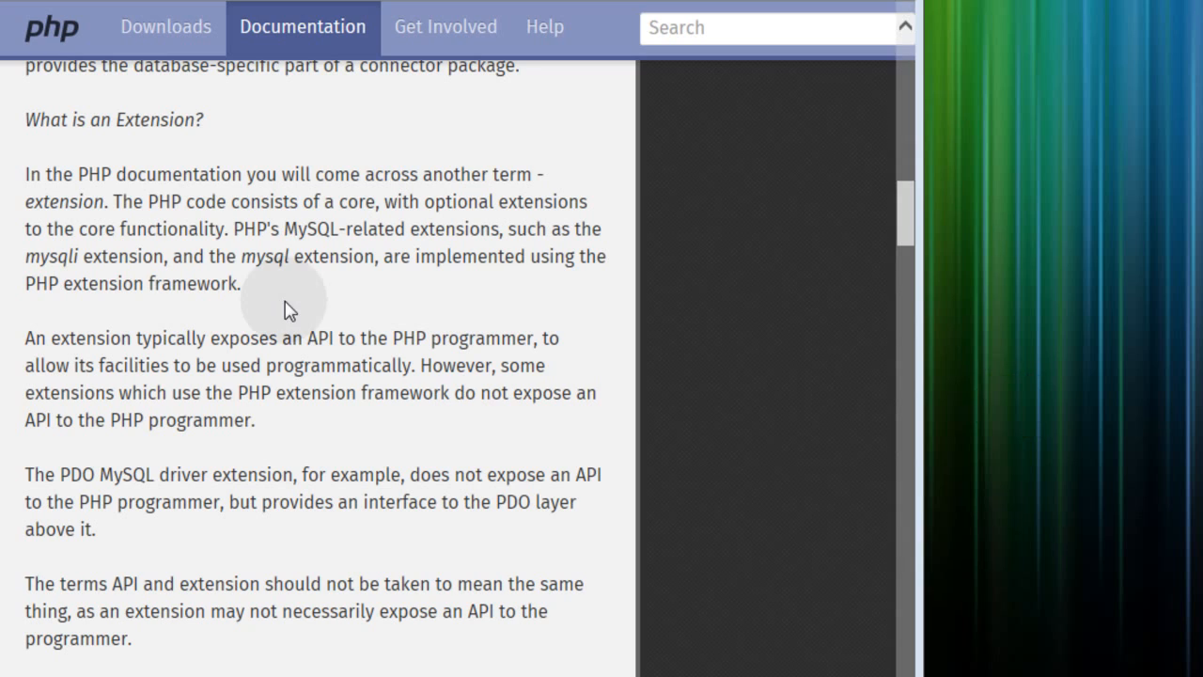
pyautogui.moveTo(166, 337)
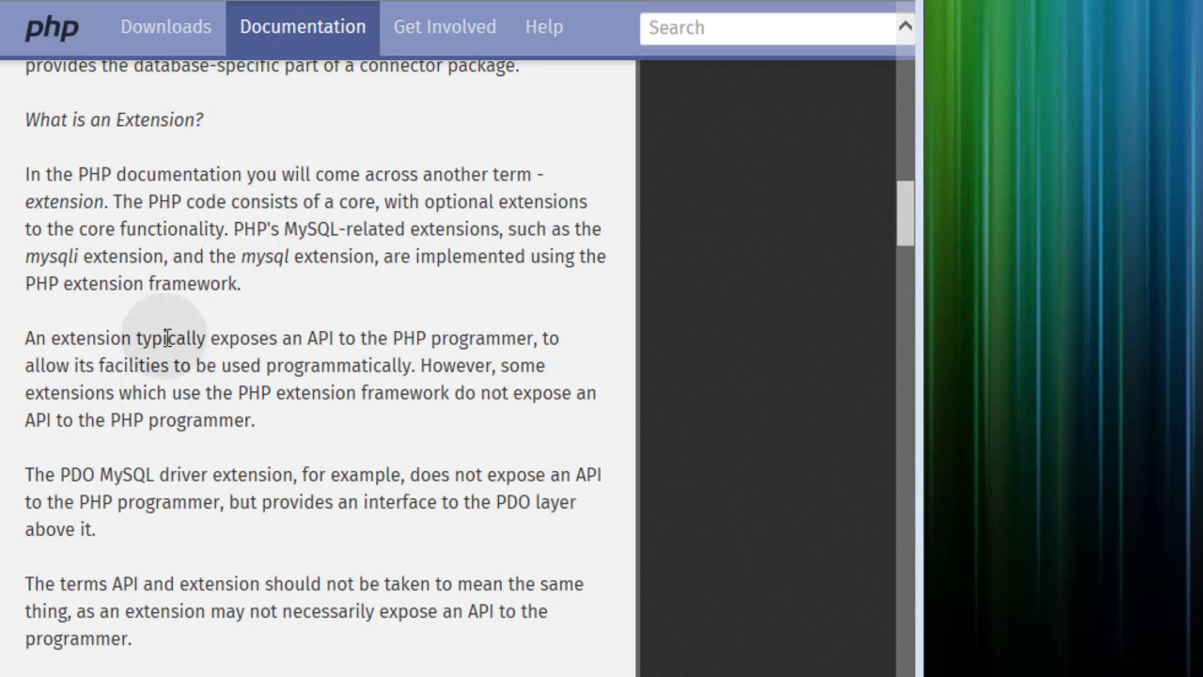
pyautogui.moveTo(263, 259)
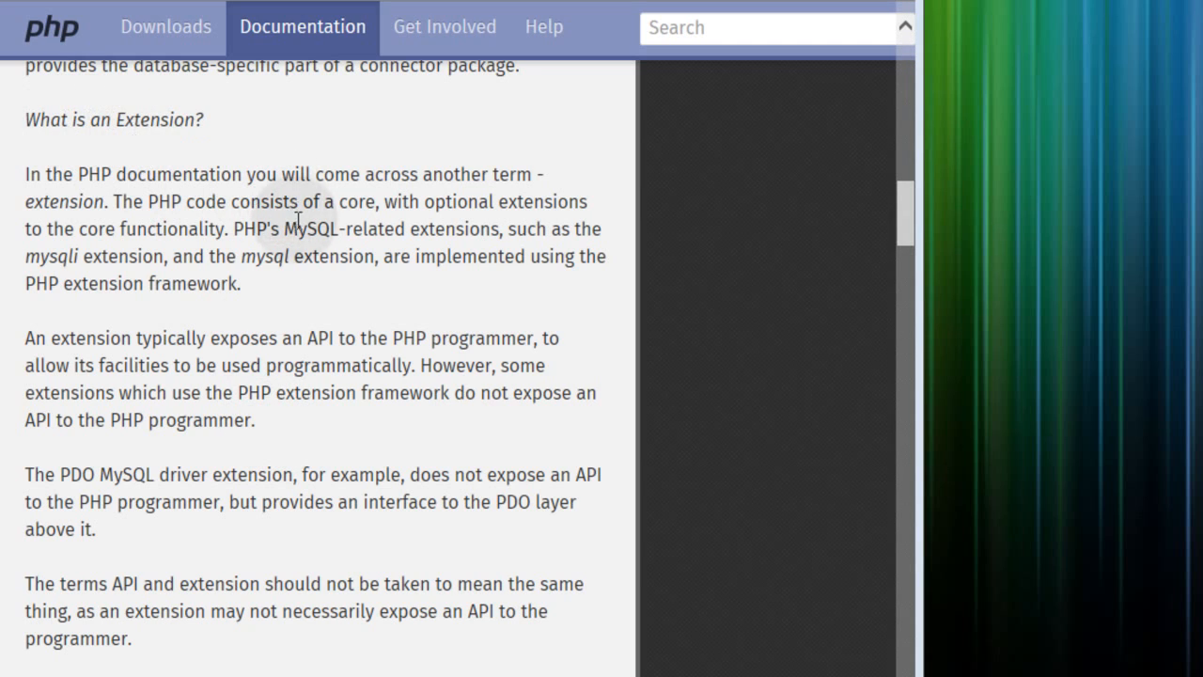
pyautogui.moveTo(338, 357)
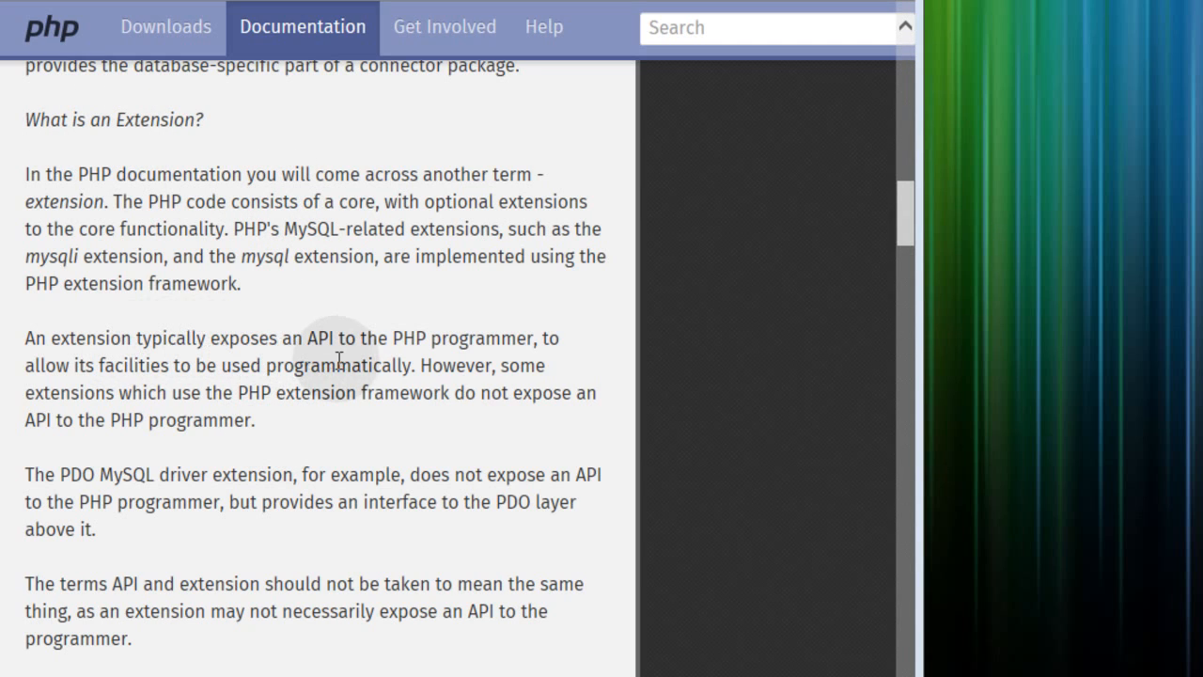
pyautogui.moveTo(465, 371)
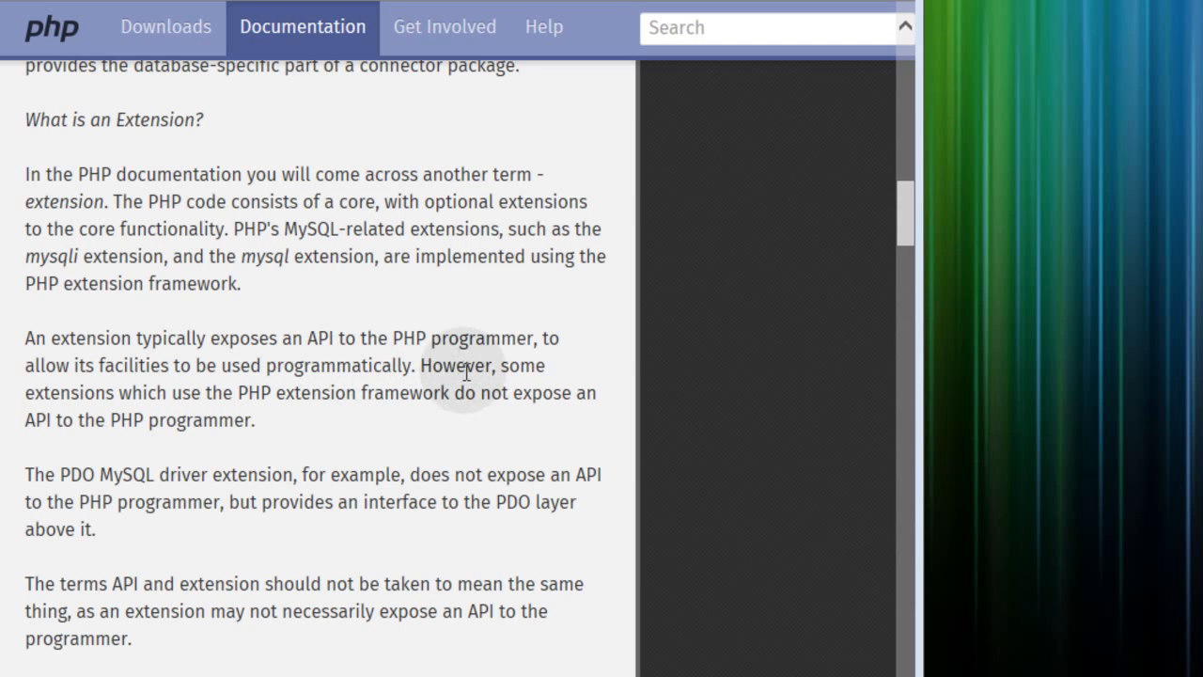
pyautogui.moveTo(252, 395)
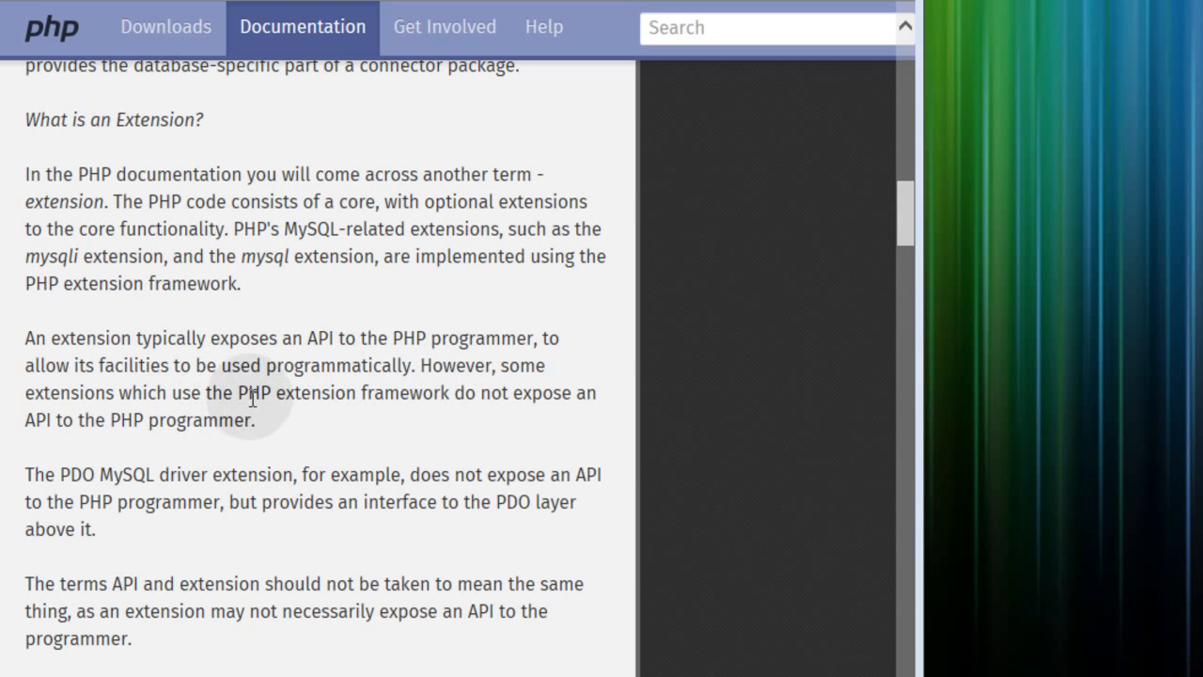
pyautogui.moveTo(385, 419)
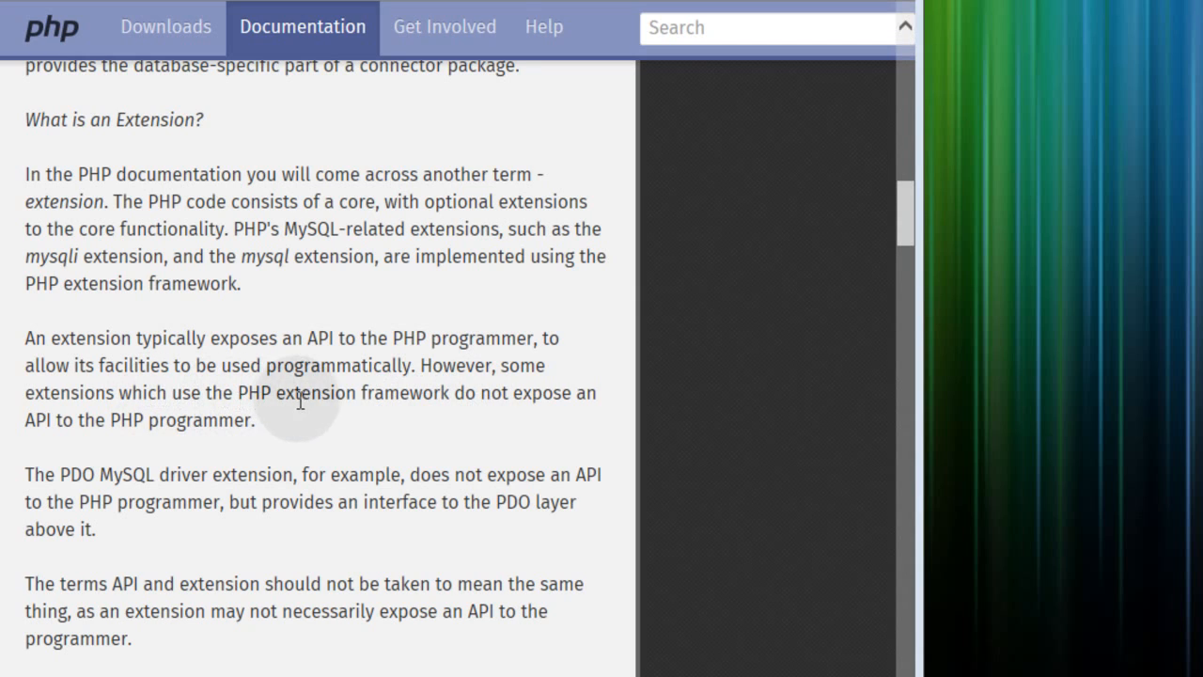
pyautogui.moveTo(588, 395)
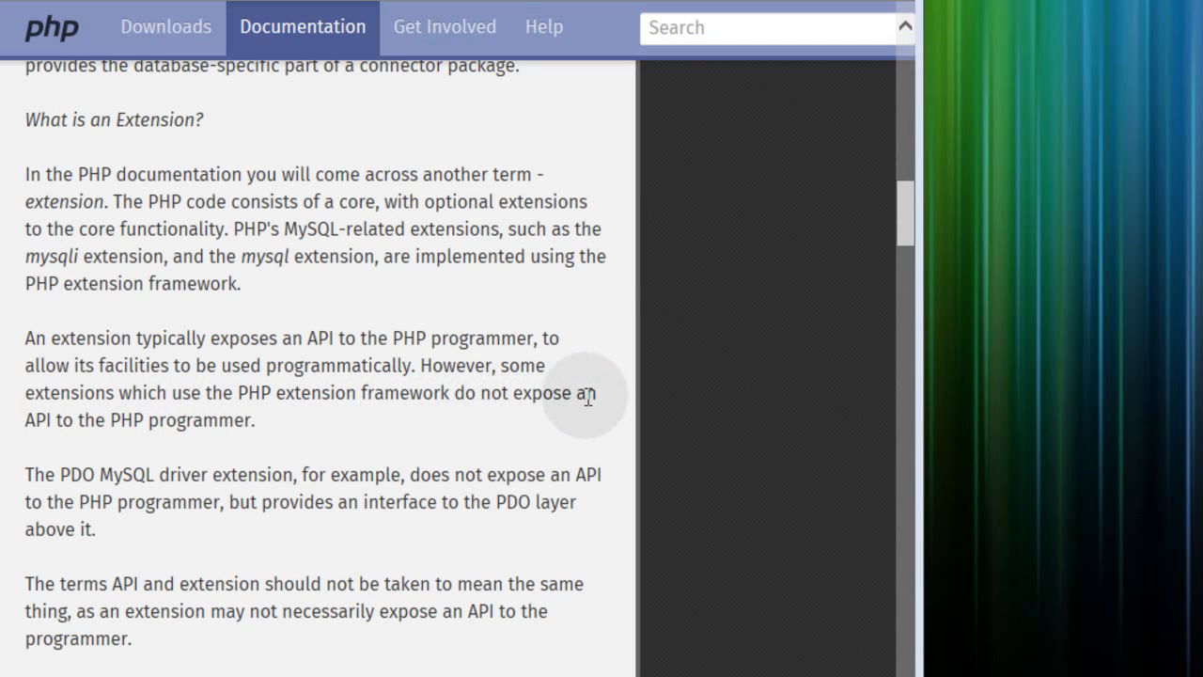
pyautogui.moveTo(252, 459)
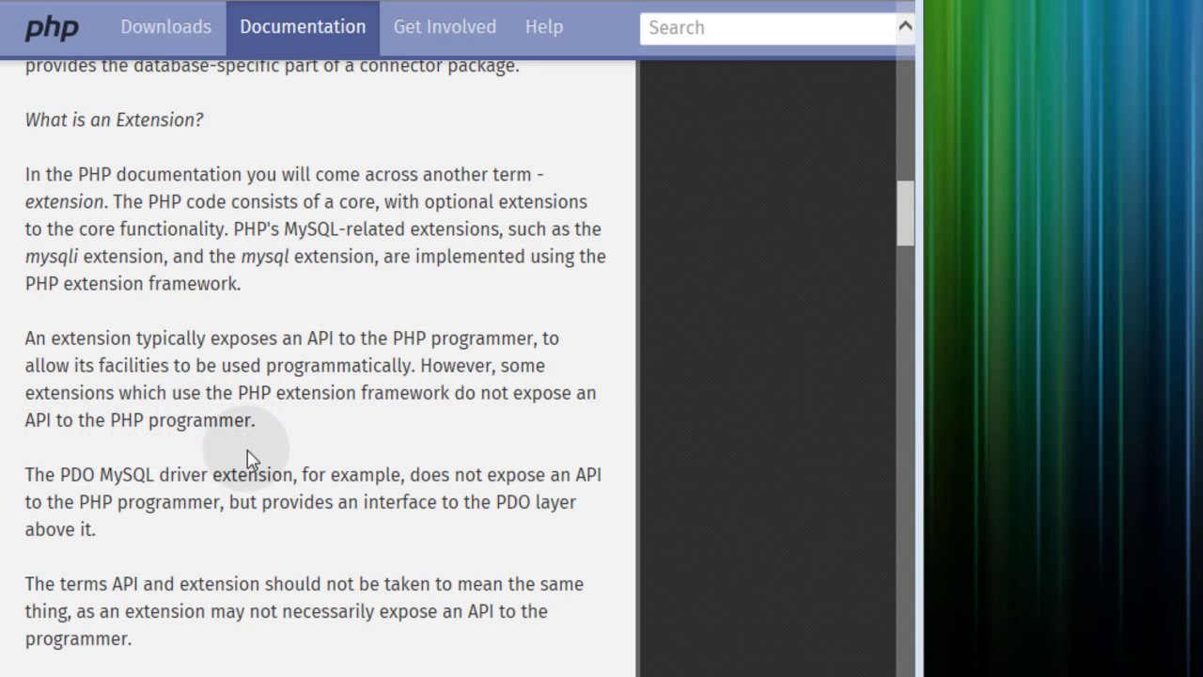
pyautogui.moveTo(145, 477)
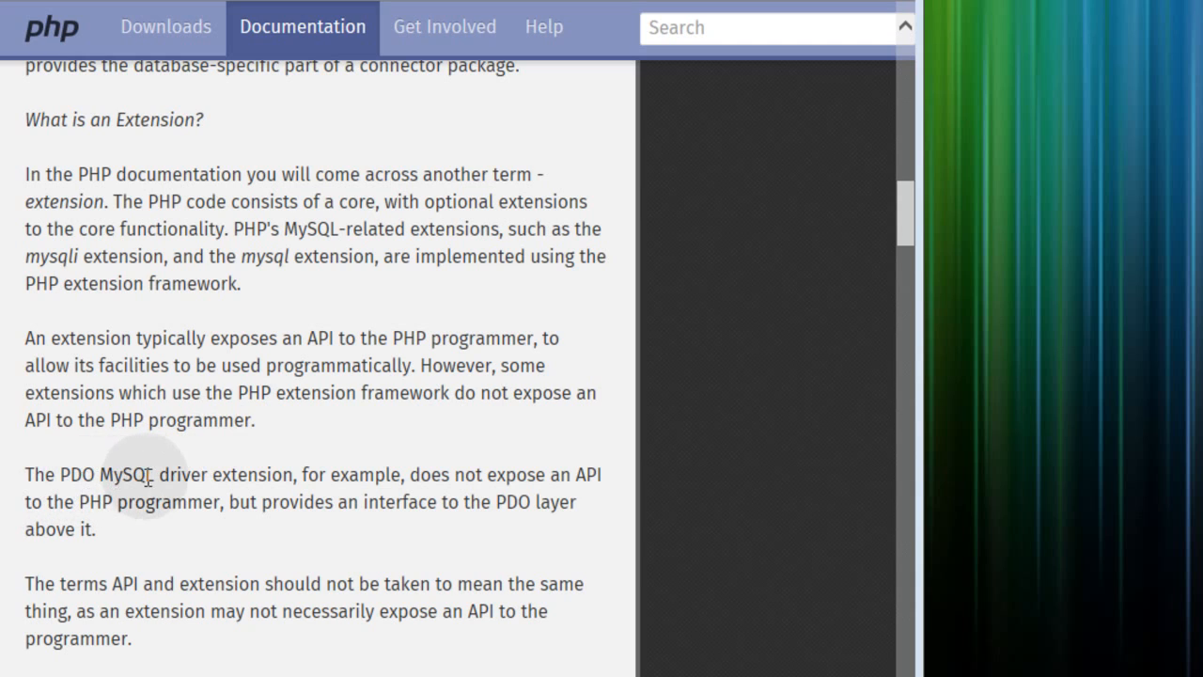
pyautogui.moveTo(408, 481)
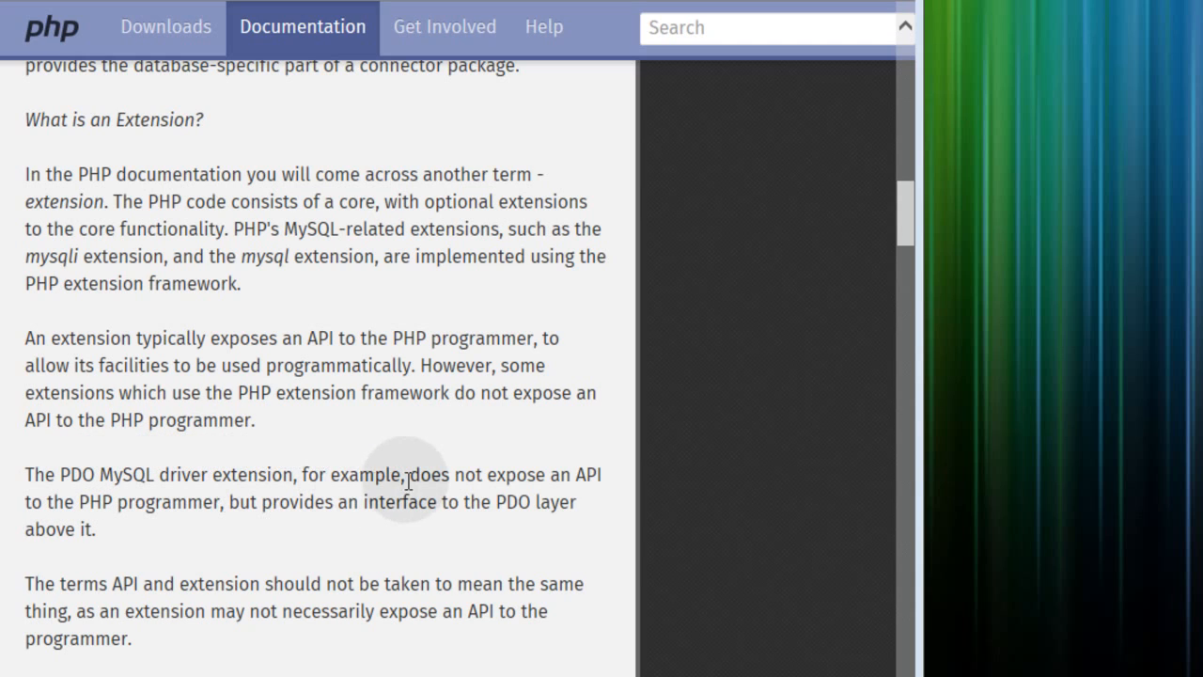
pyautogui.moveTo(450, 485)
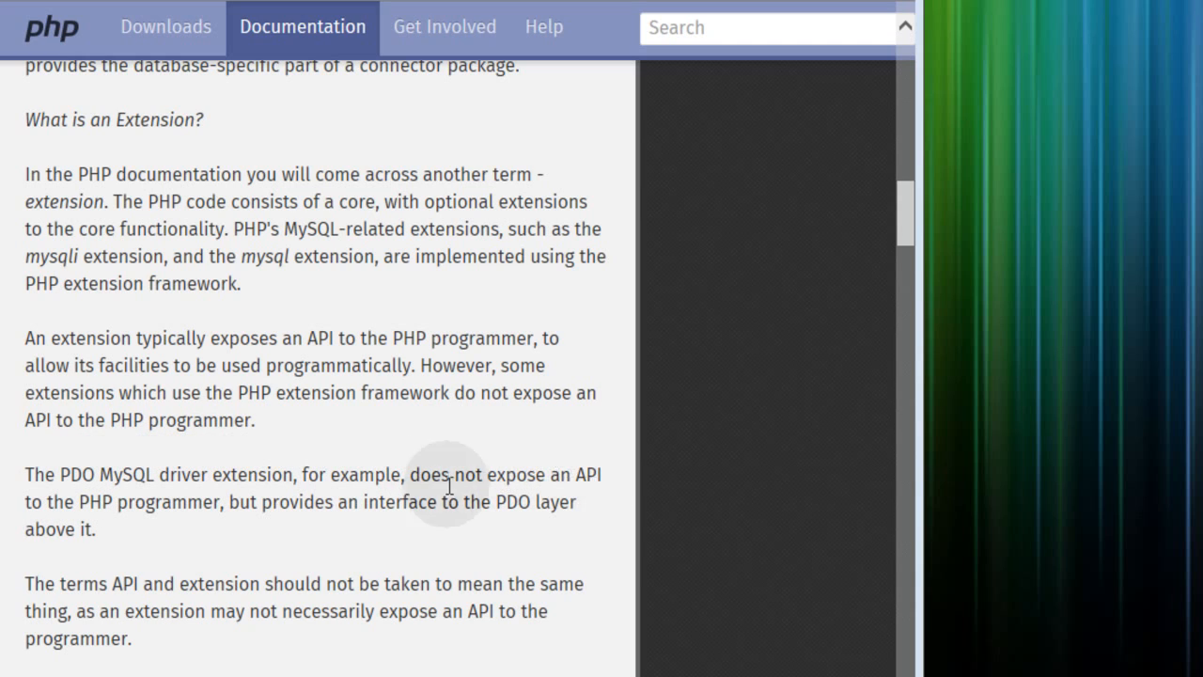
pyautogui.moveTo(300, 528)
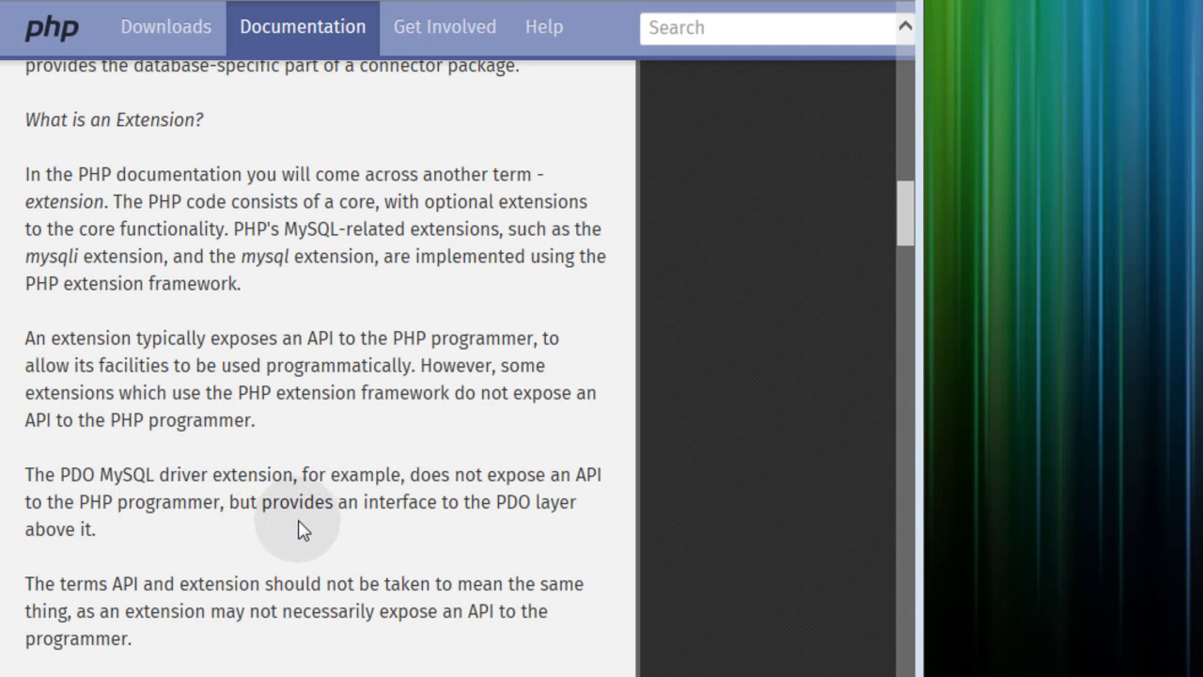
pyautogui.moveTo(477, 515)
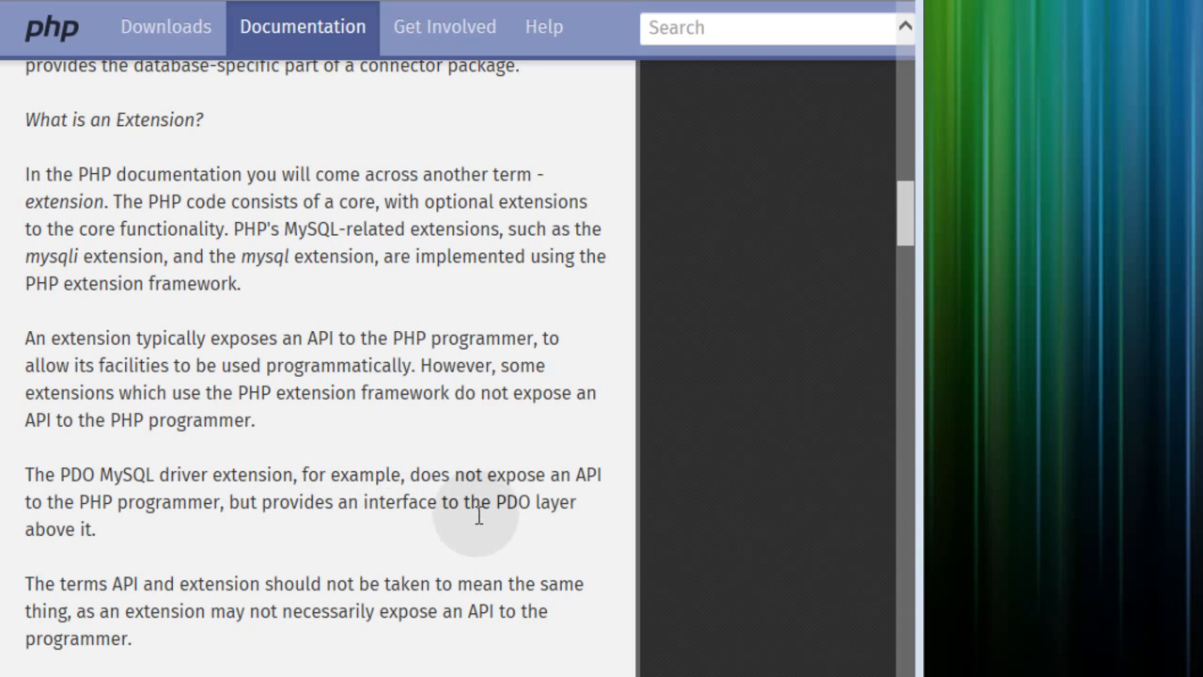
pyautogui.moveTo(232, 558)
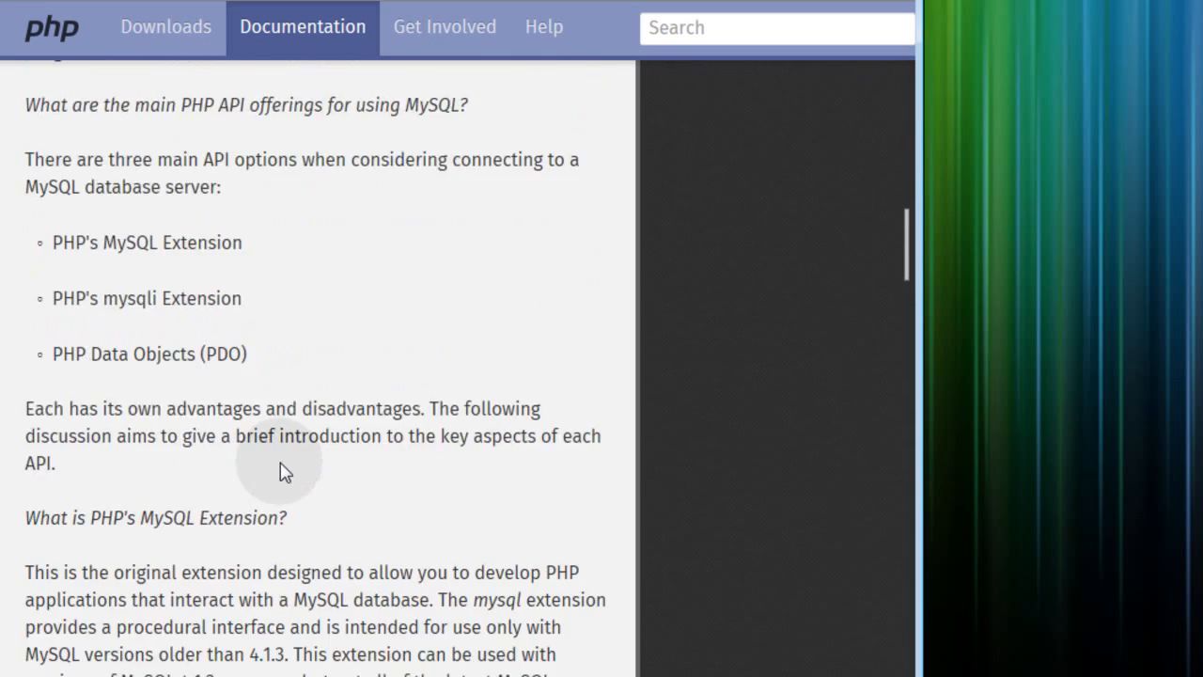
pyautogui.scroll(-3)
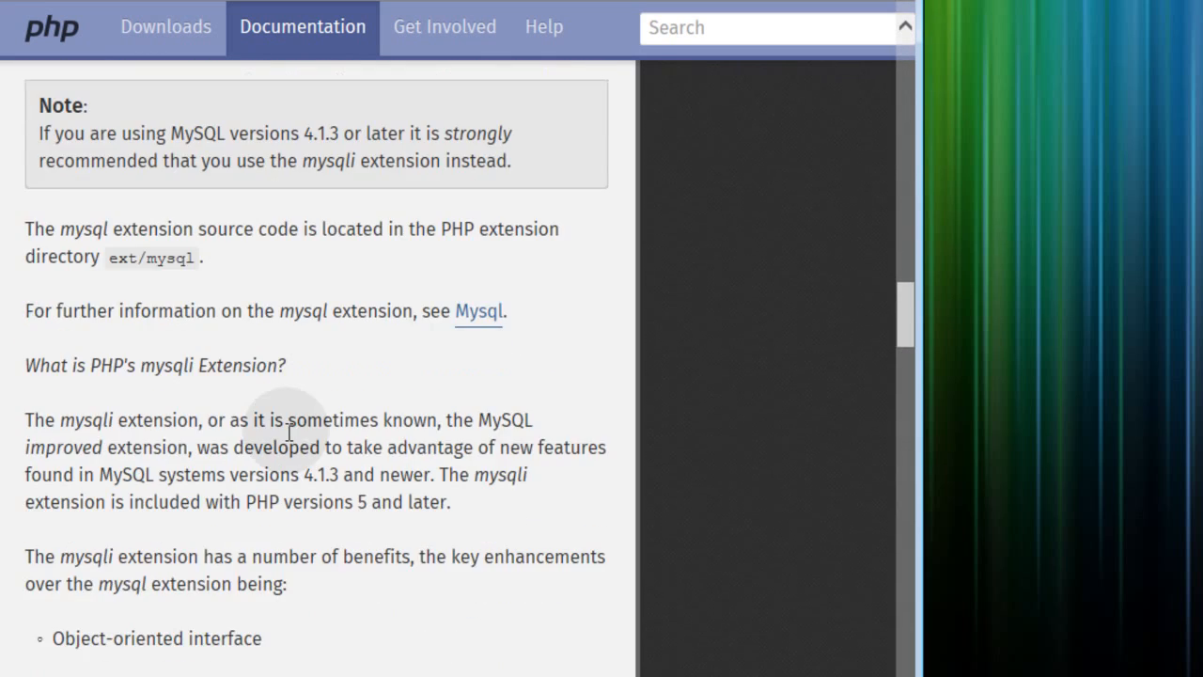
pyautogui.scroll(-3)
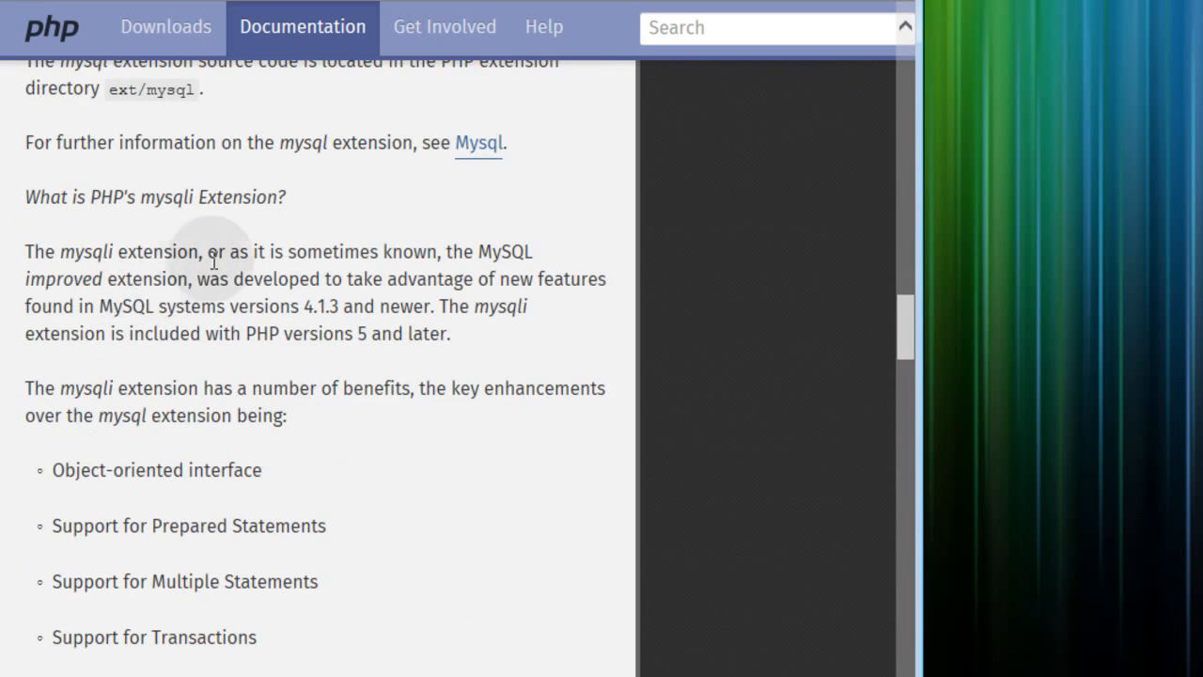
pyautogui.moveTo(467, 263)
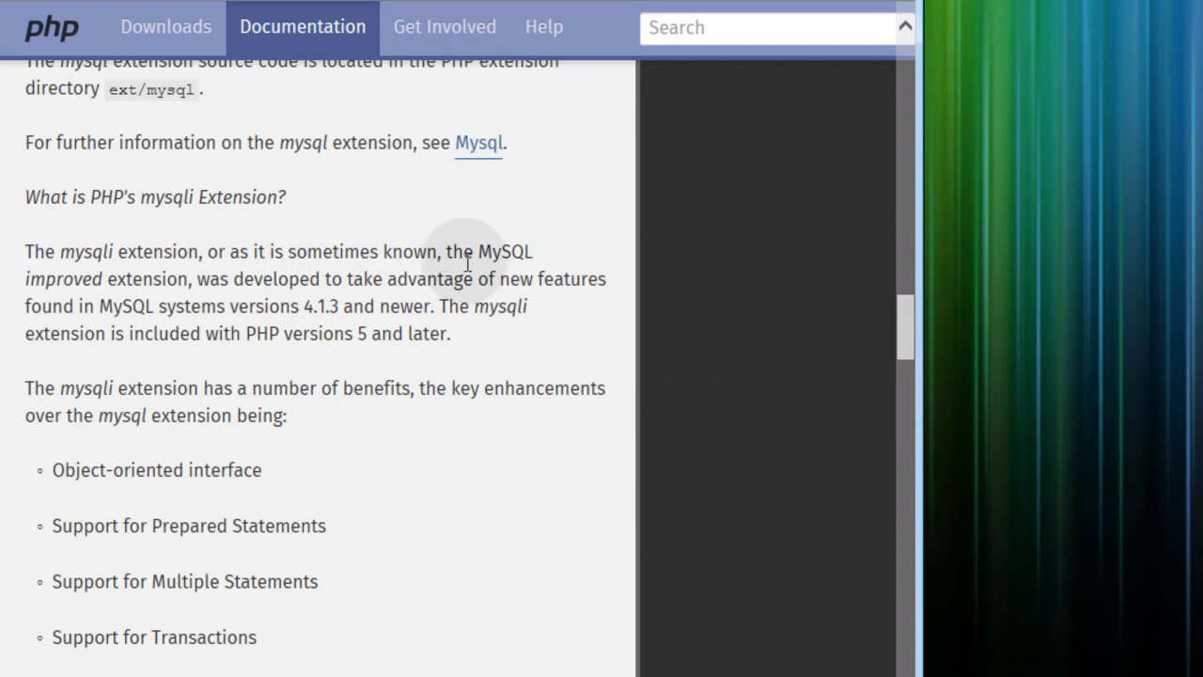
pyautogui.moveTo(196, 309)
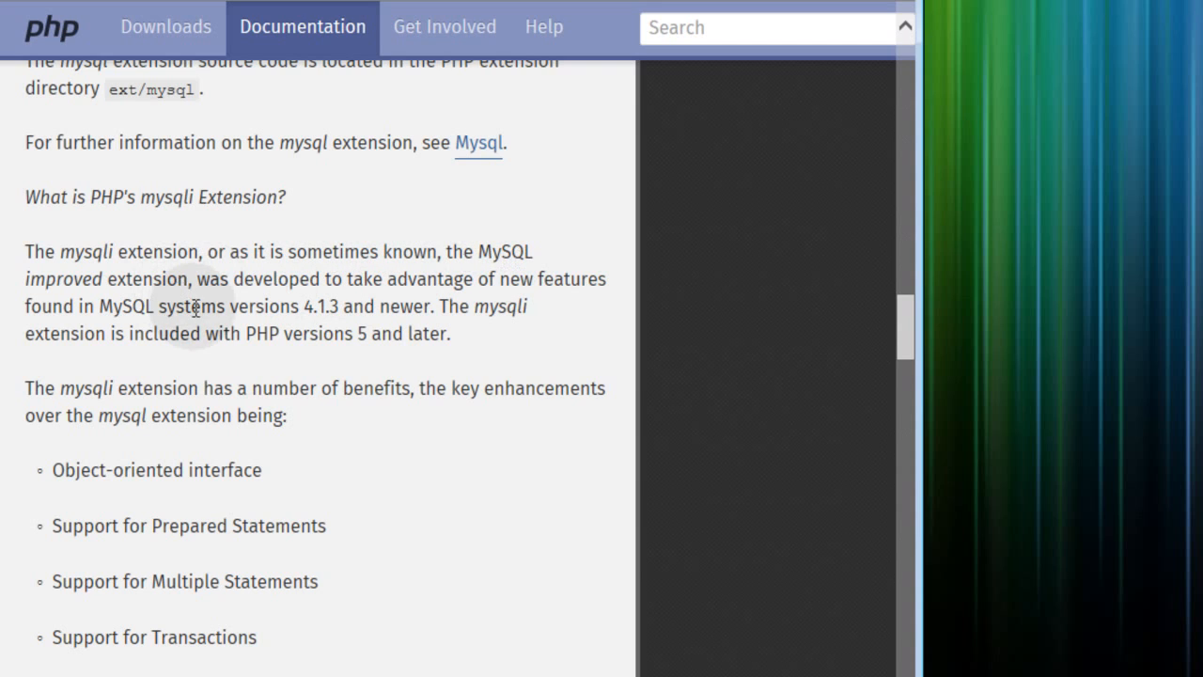
pyautogui.moveTo(523, 314)
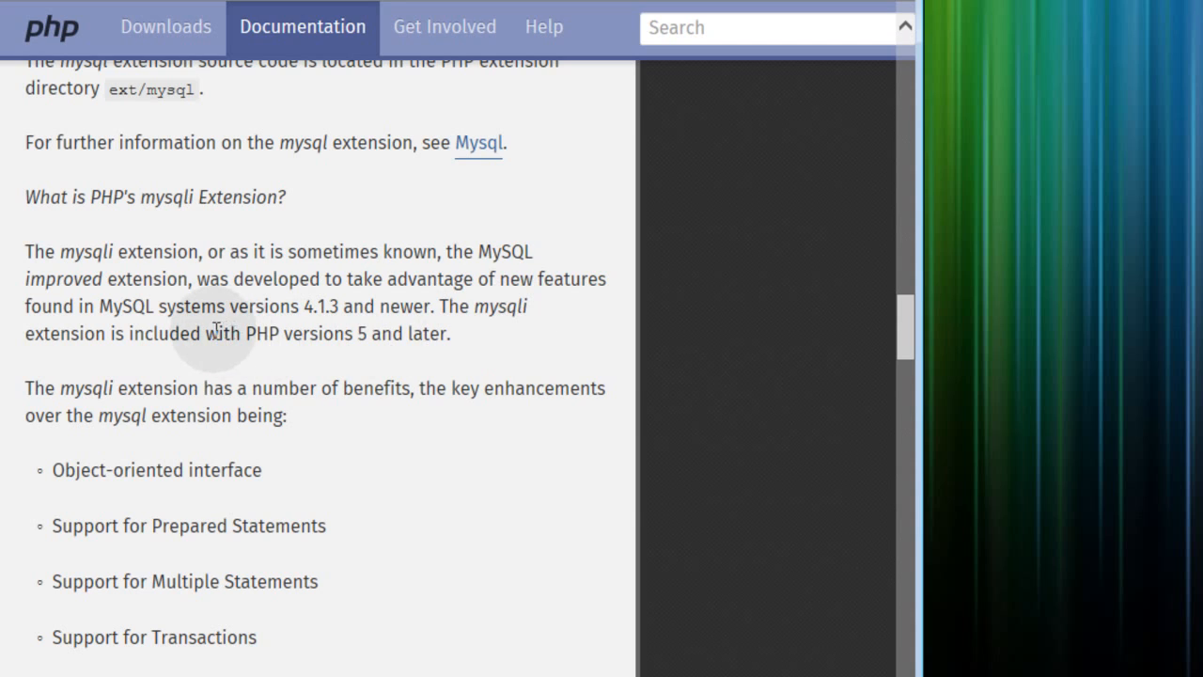
pyautogui.moveTo(312, 319)
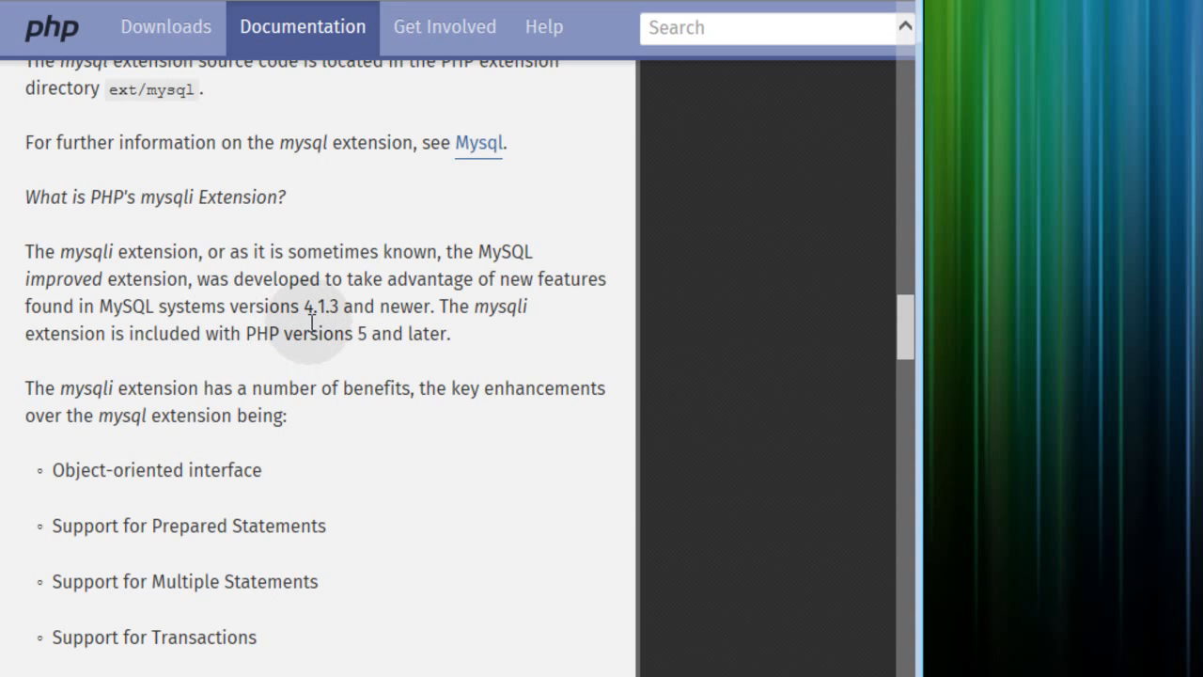
pyautogui.moveTo(492, 319)
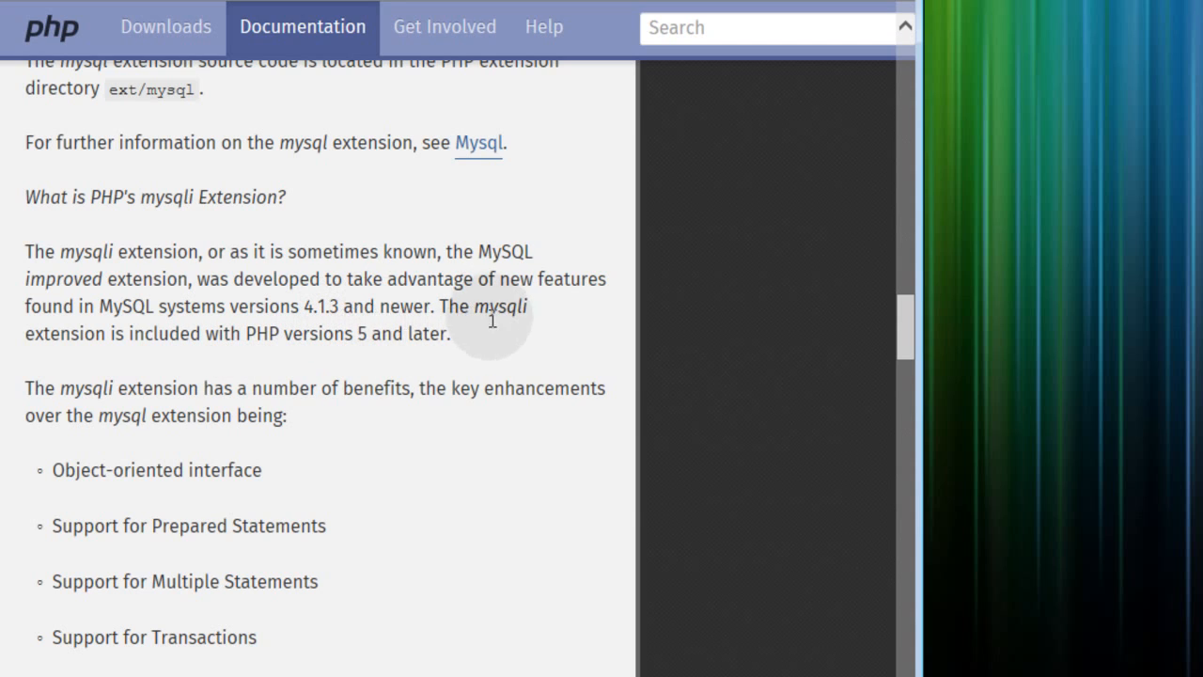
pyautogui.moveTo(216, 395)
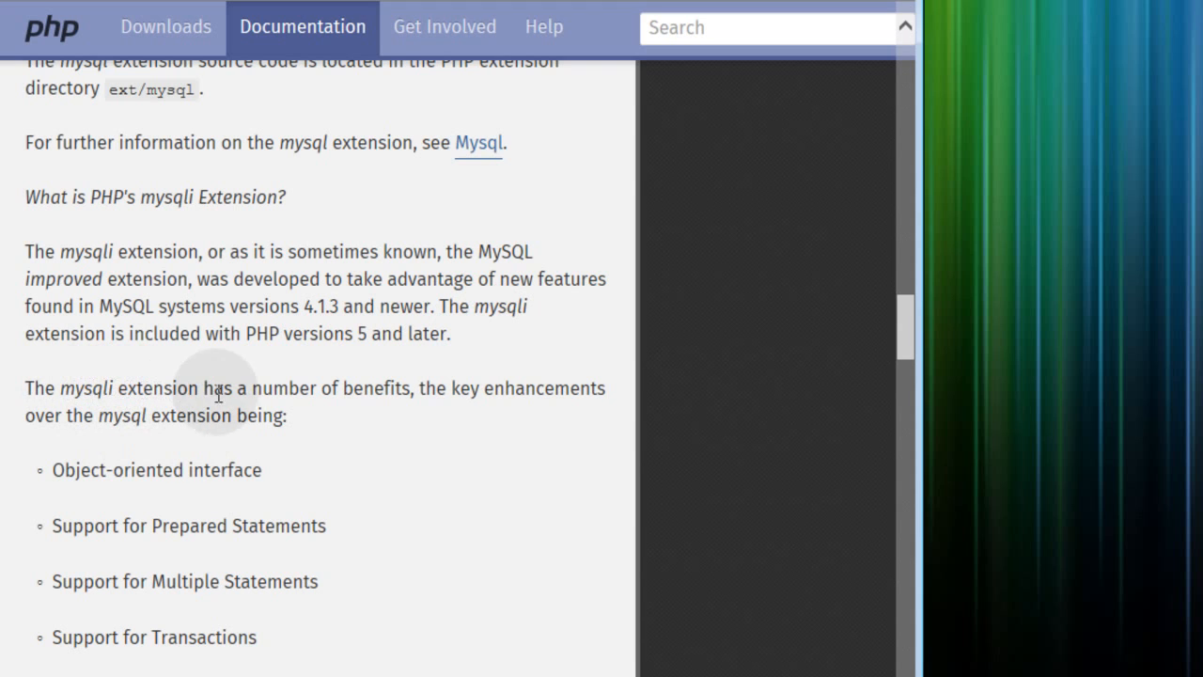
pyautogui.scroll(-3)
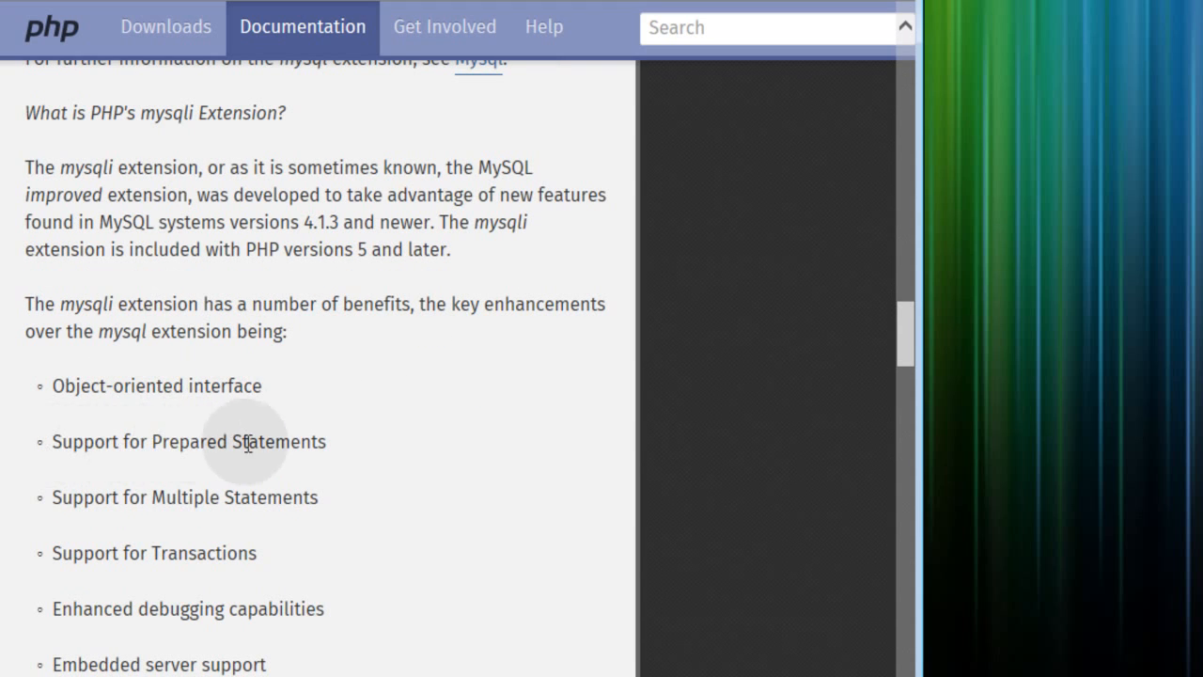
pyautogui.moveTo(179, 508)
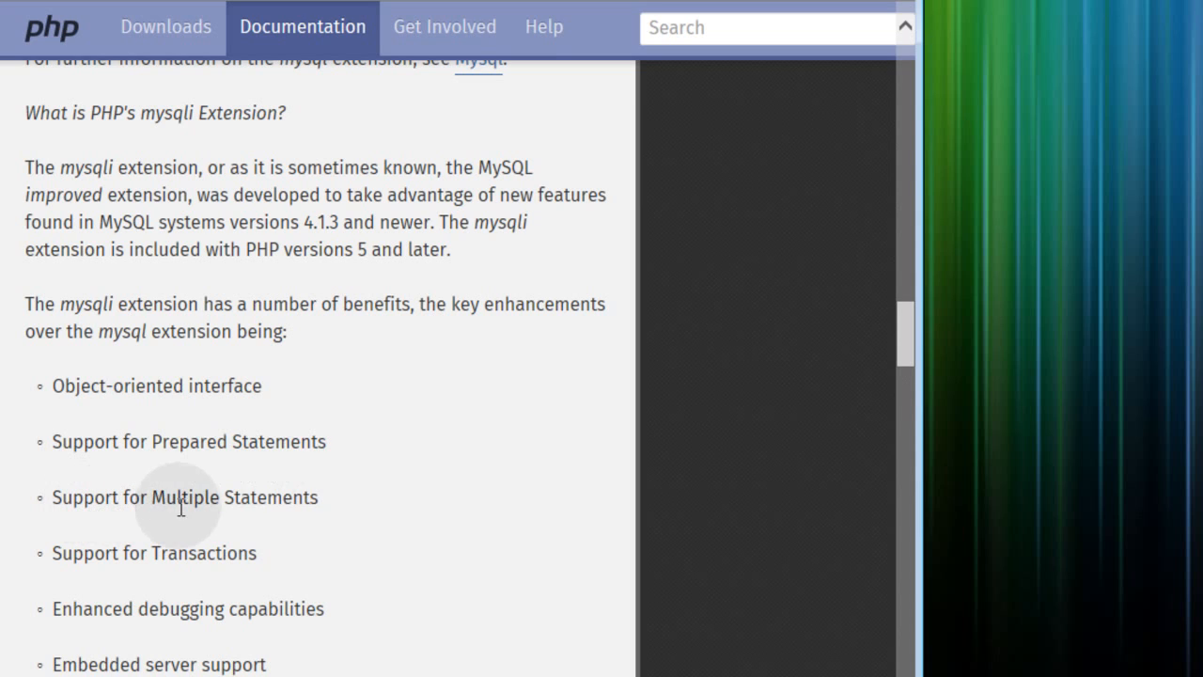
pyautogui.moveTo(245, 559)
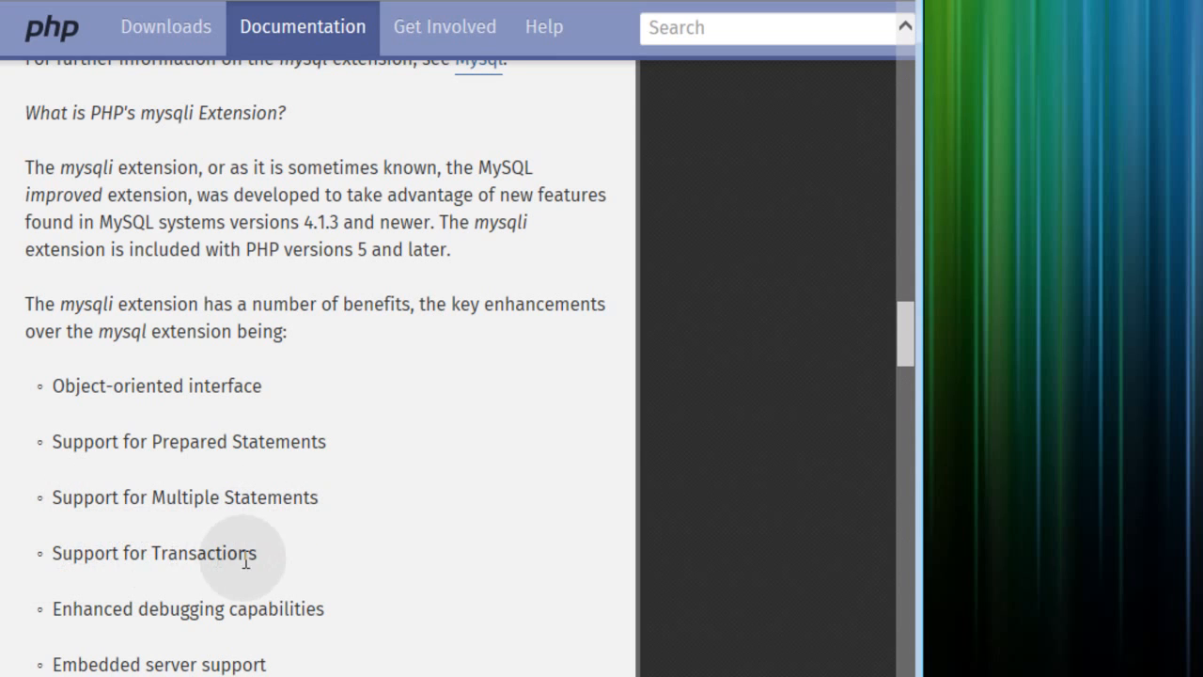
pyautogui.moveTo(84, 661)
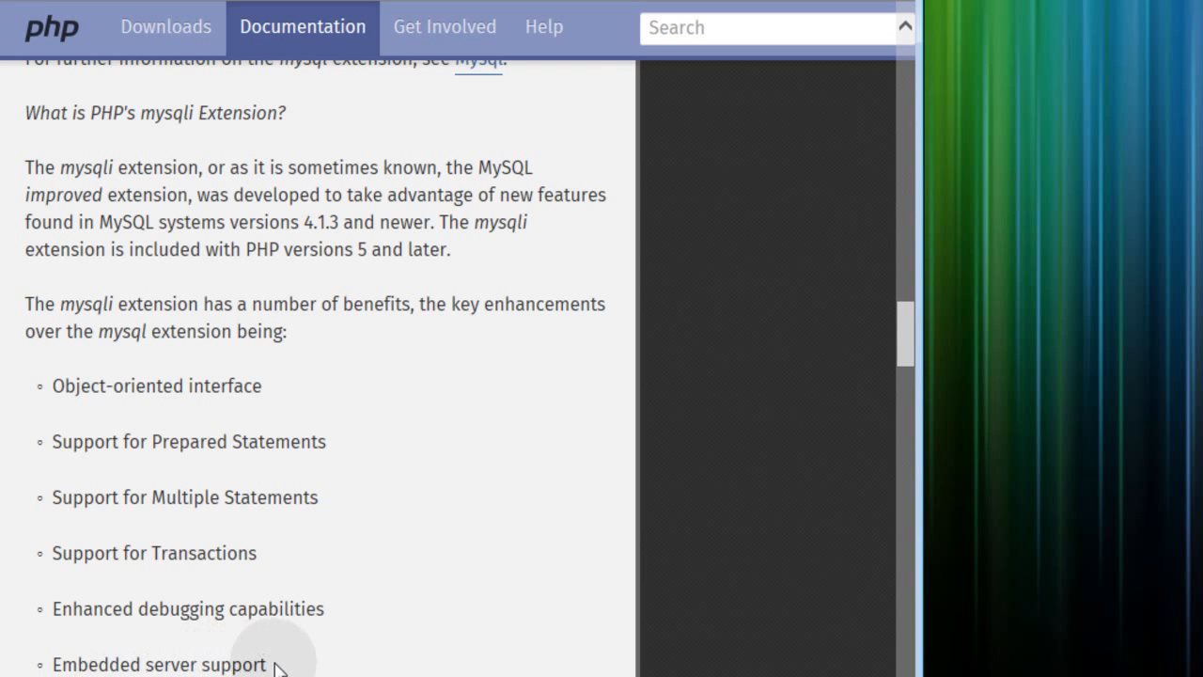
pyautogui.scroll(-3)
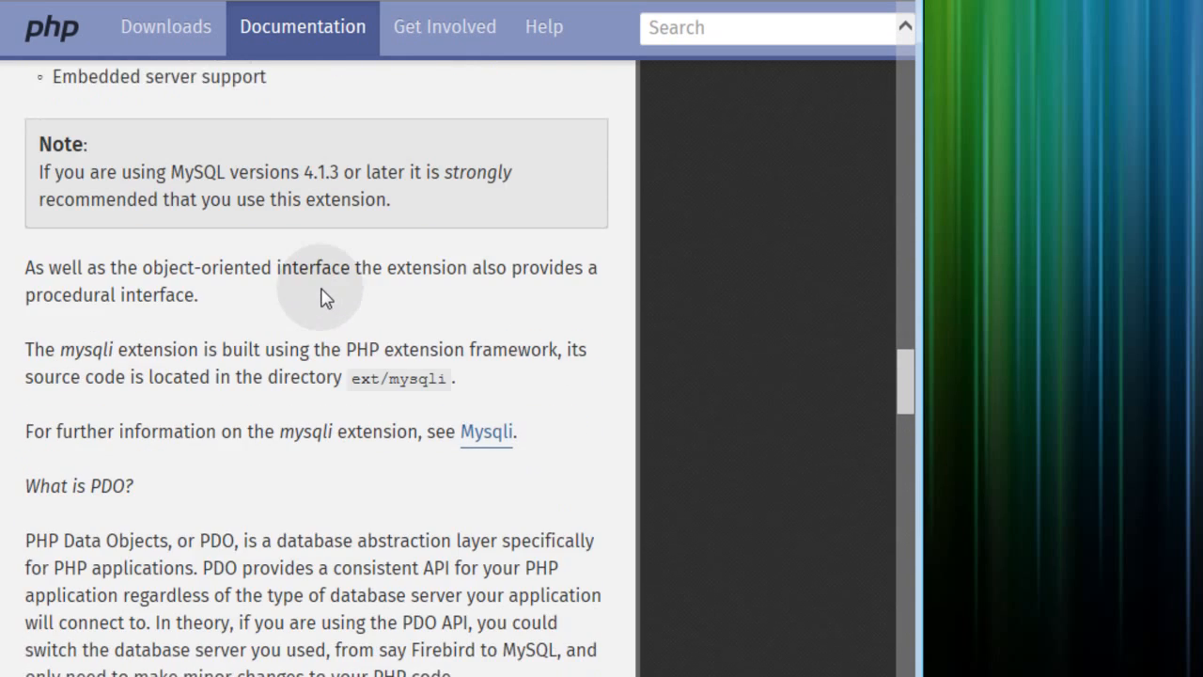
pyautogui.scroll(-3)
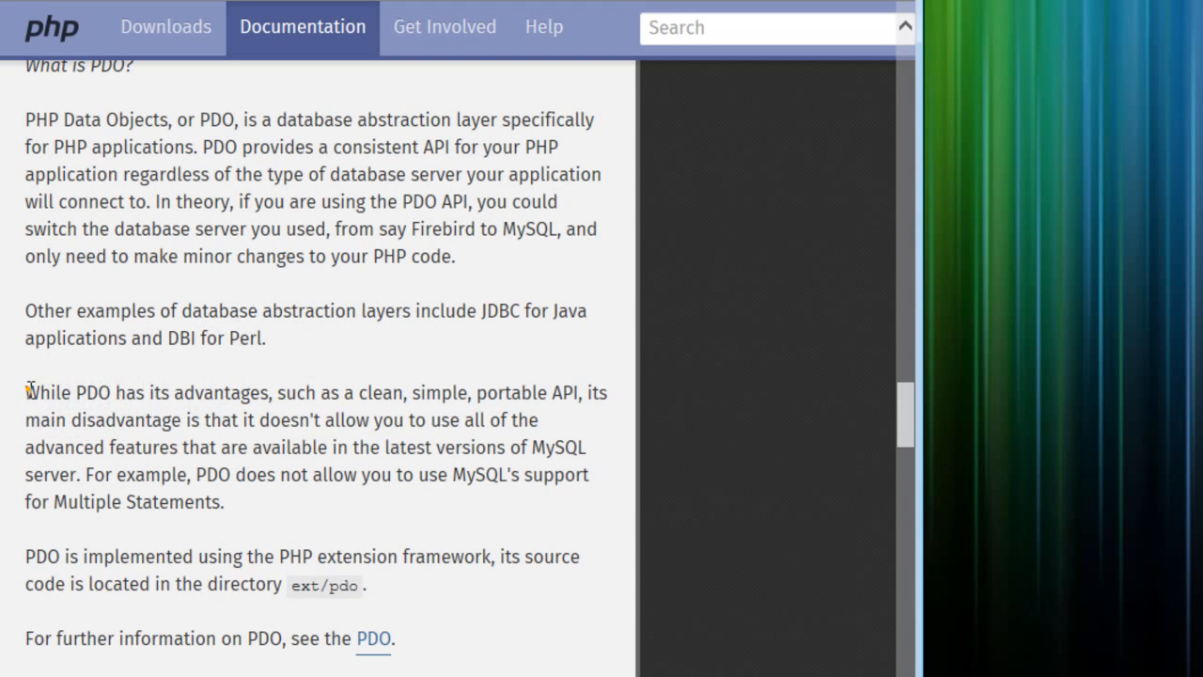
pyautogui.scroll(-3)
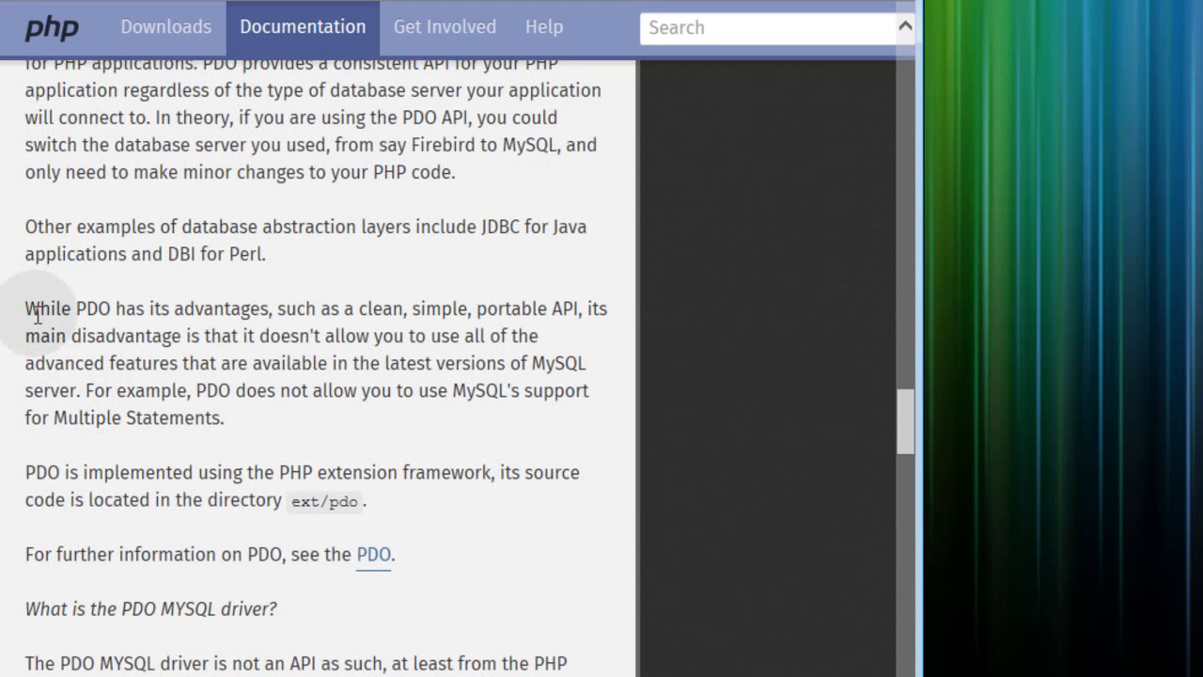
pyautogui.moveTo(347, 342)
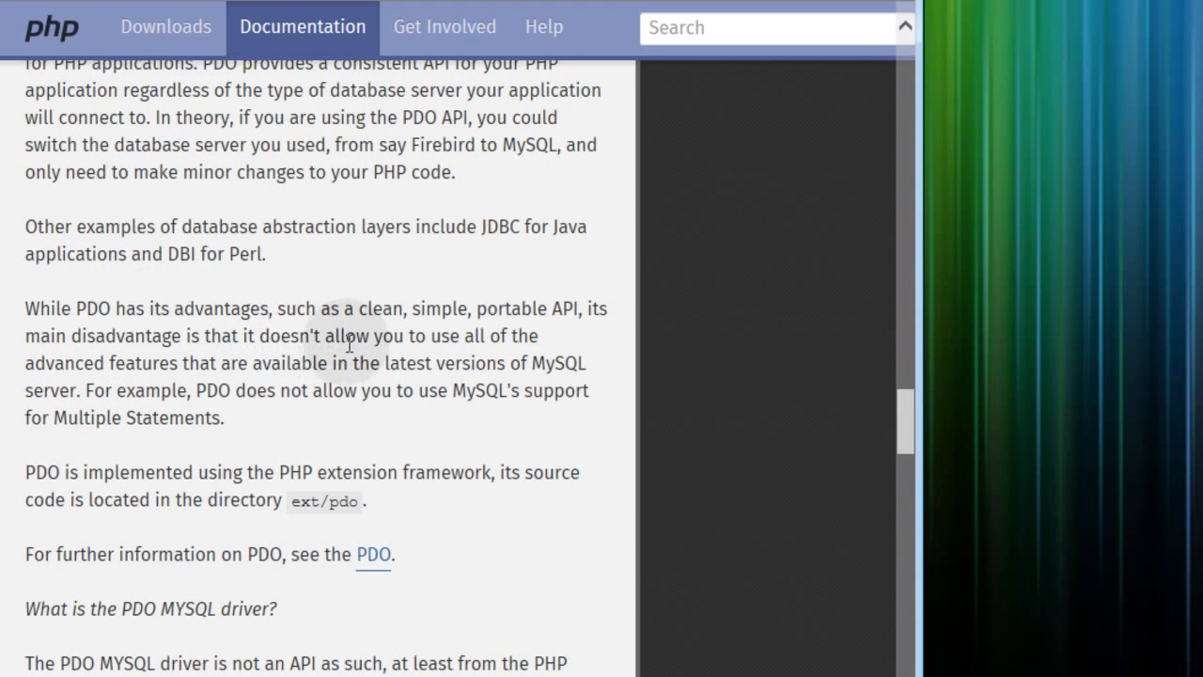
pyautogui.moveTo(577, 319)
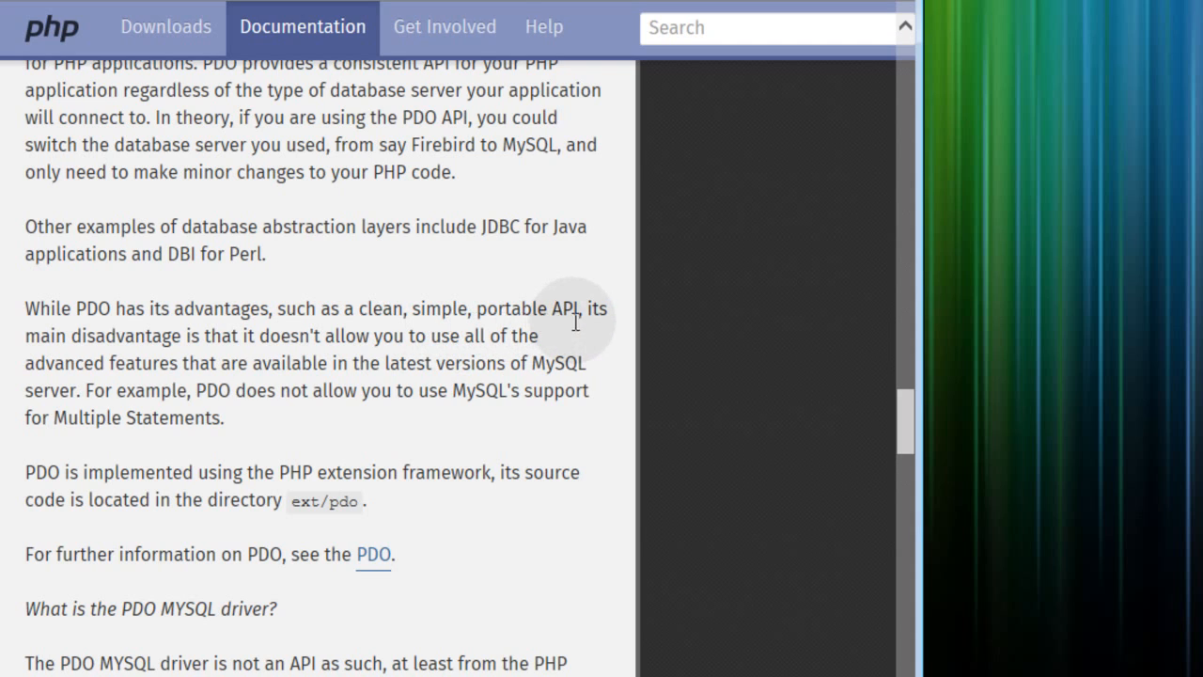
pyautogui.moveTo(157, 359)
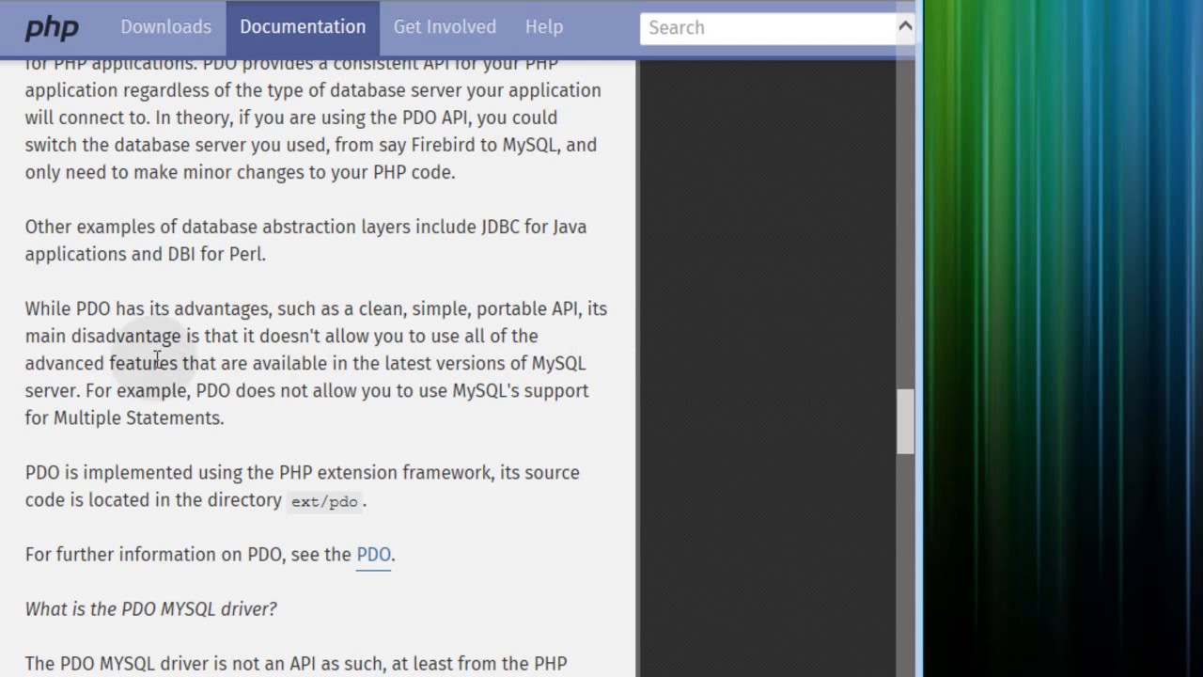
pyautogui.moveTo(439, 359)
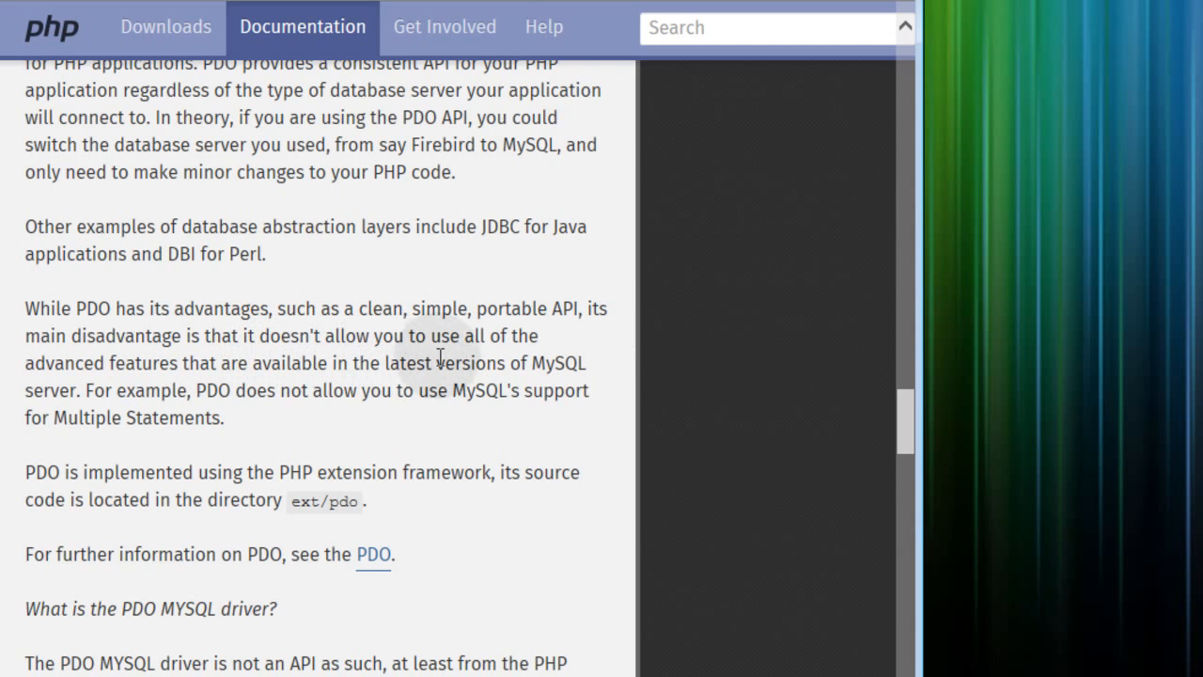
pyautogui.moveTo(167, 380)
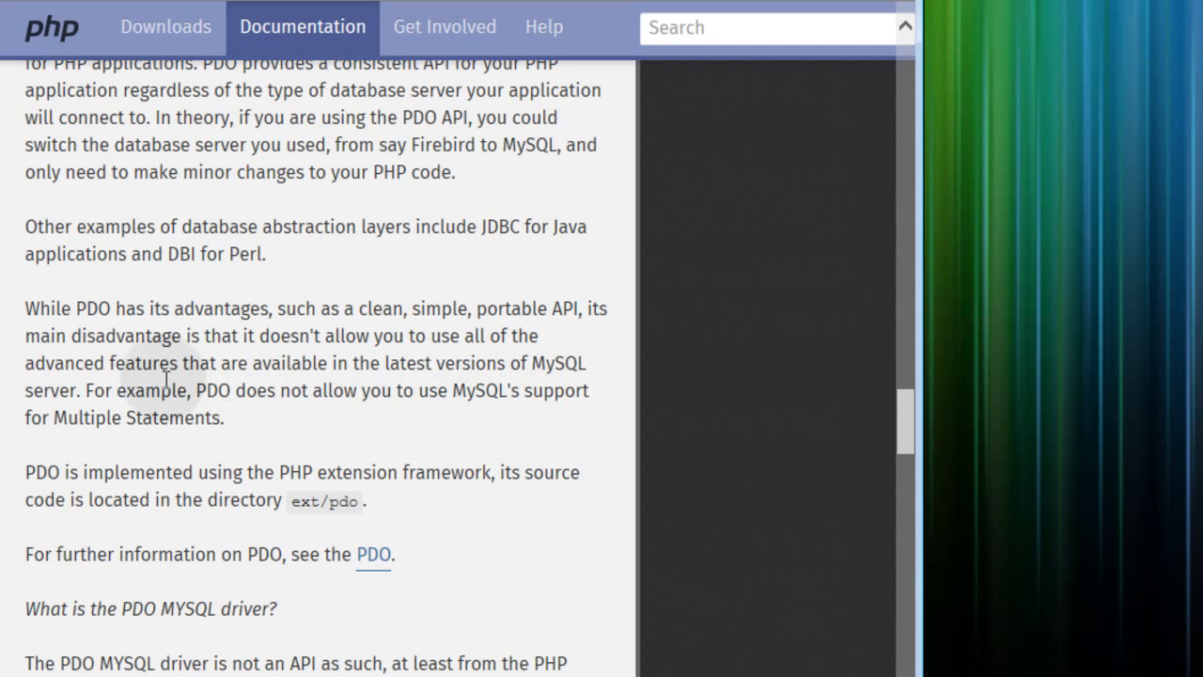
pyautogui.moveTo(418, 371)
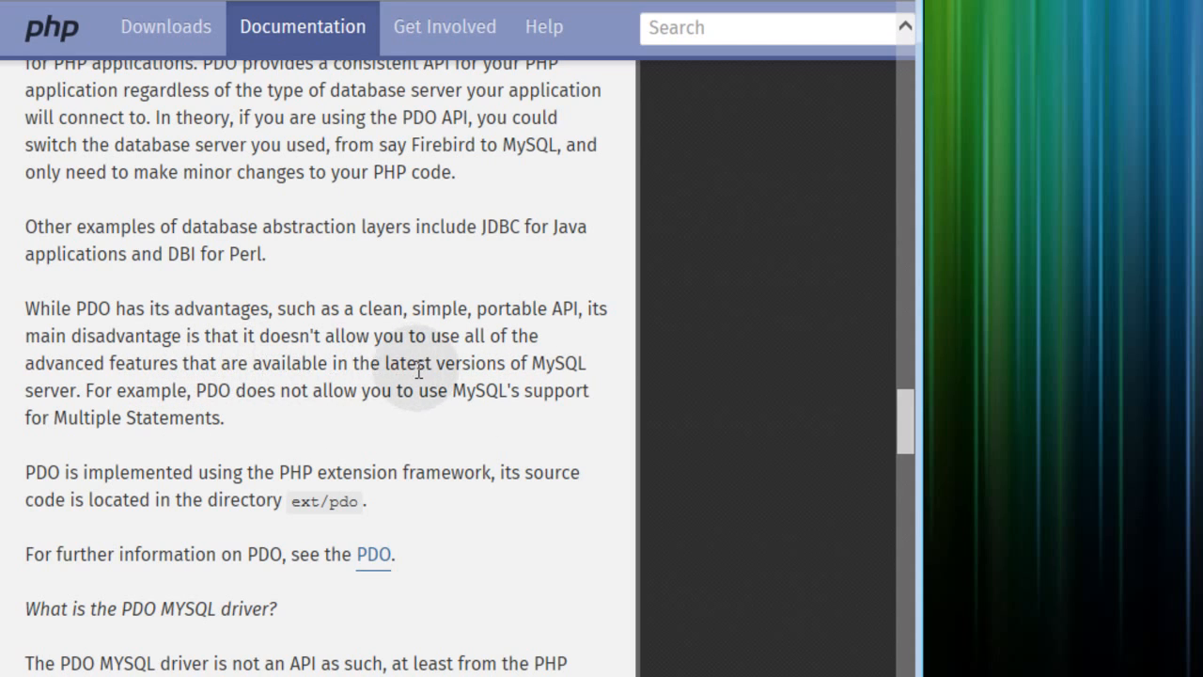
pyautogui.moveTo(385, 363); pyautogui.dragTo(275, 390)
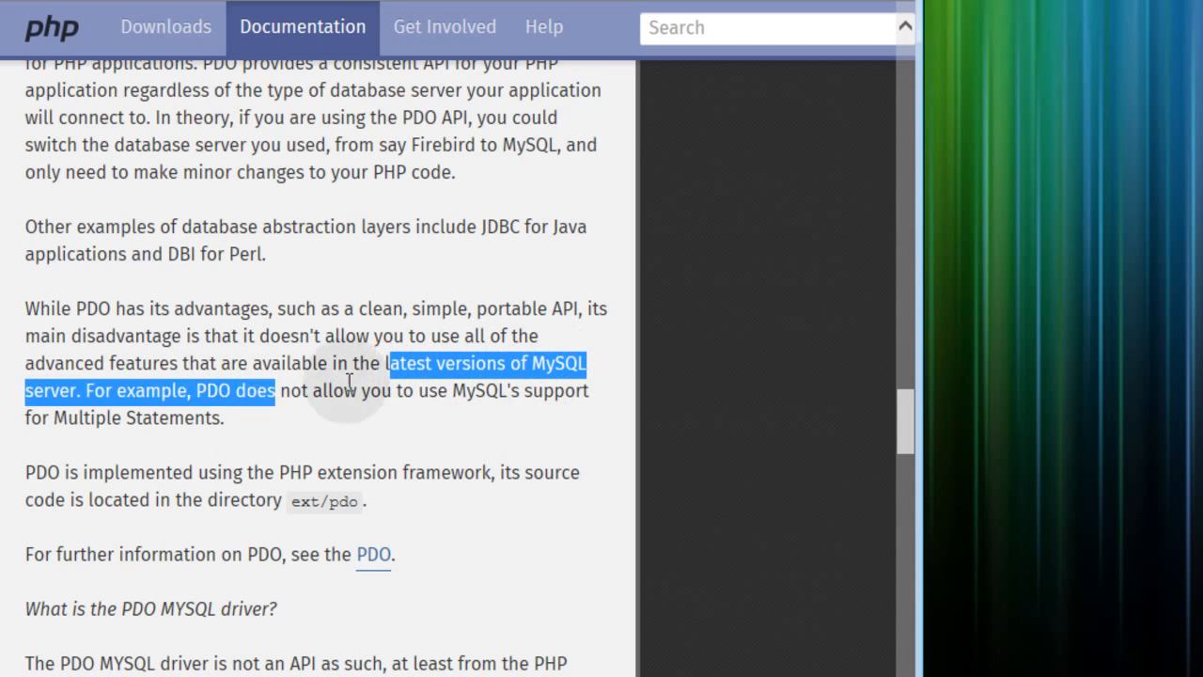
pyautogui.click(352, 381)
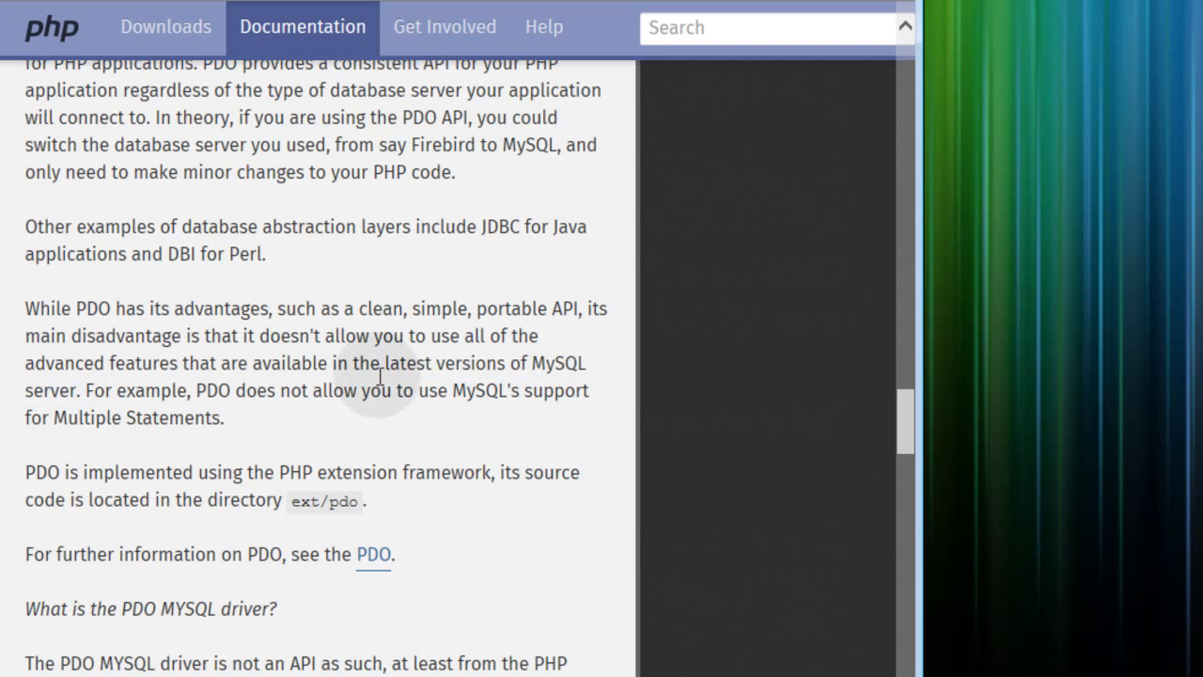
pyautogui.moveTo(374, 366)
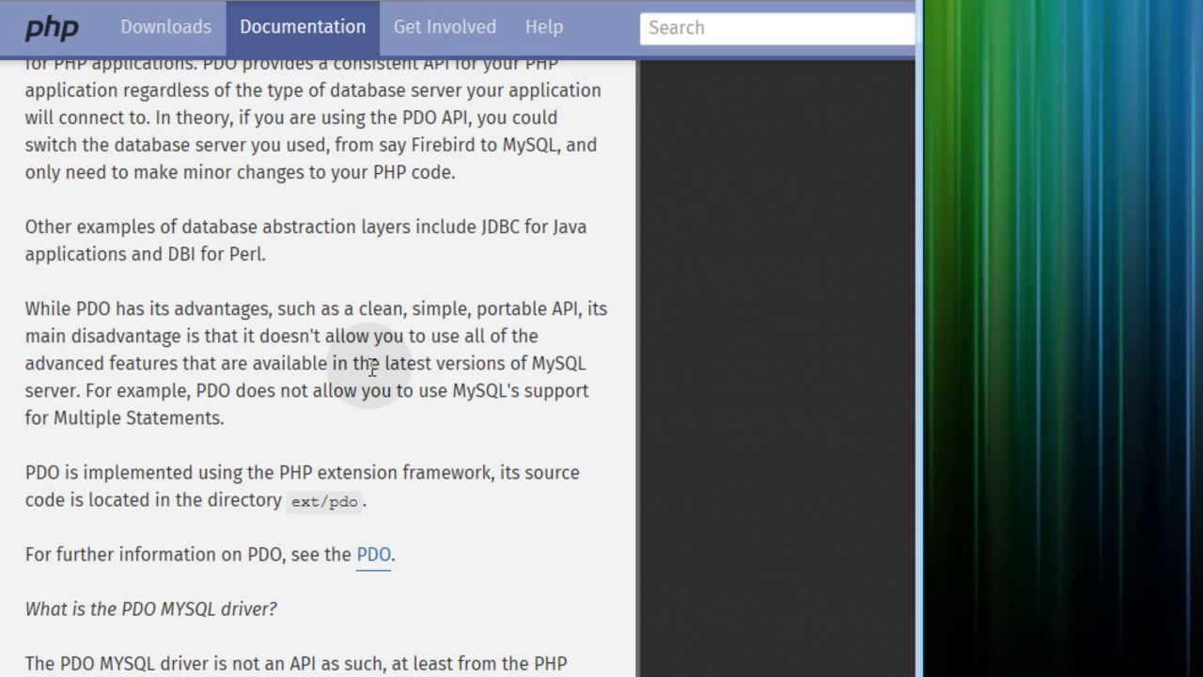
pyautogui.moveTo(305, 306)
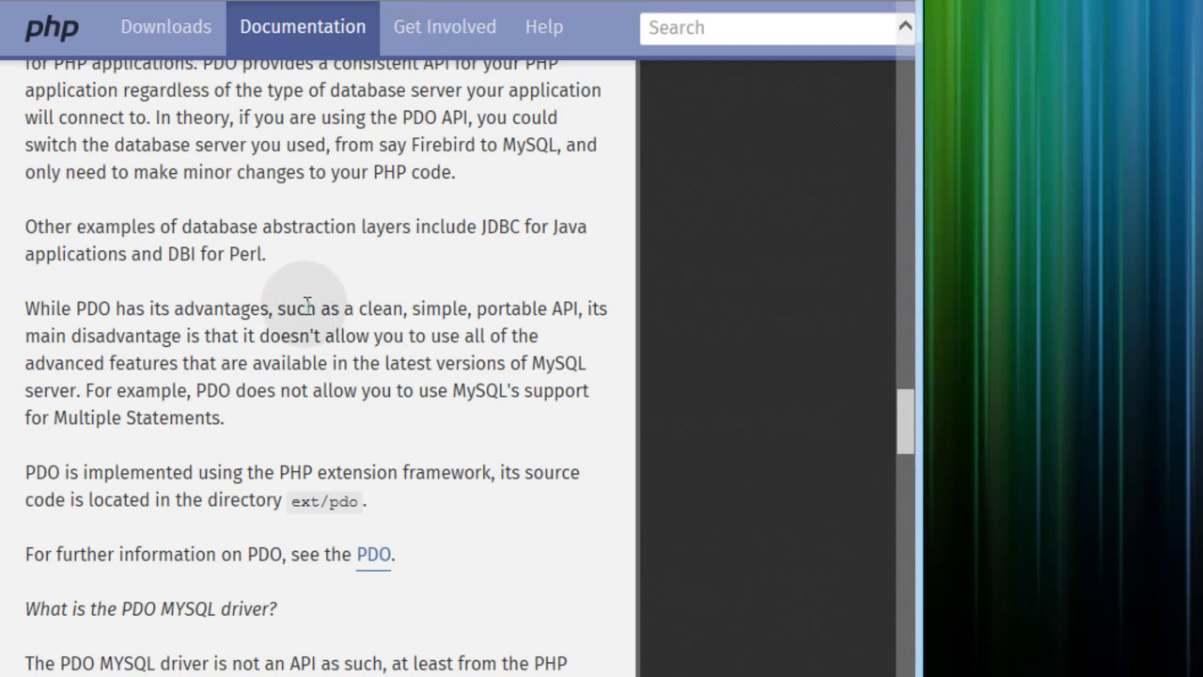
pyautogui.doubleClick(434, 308)
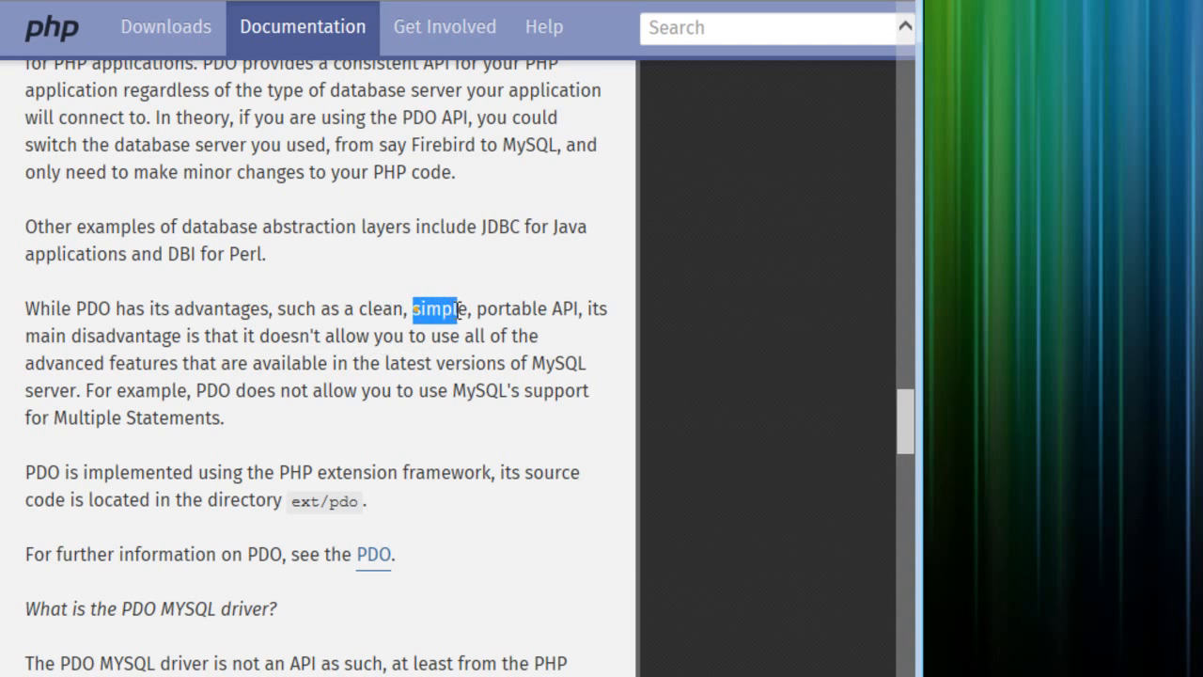
pyautogui.moveTo(436, 310); pyautogui.dragTo(581, 309)
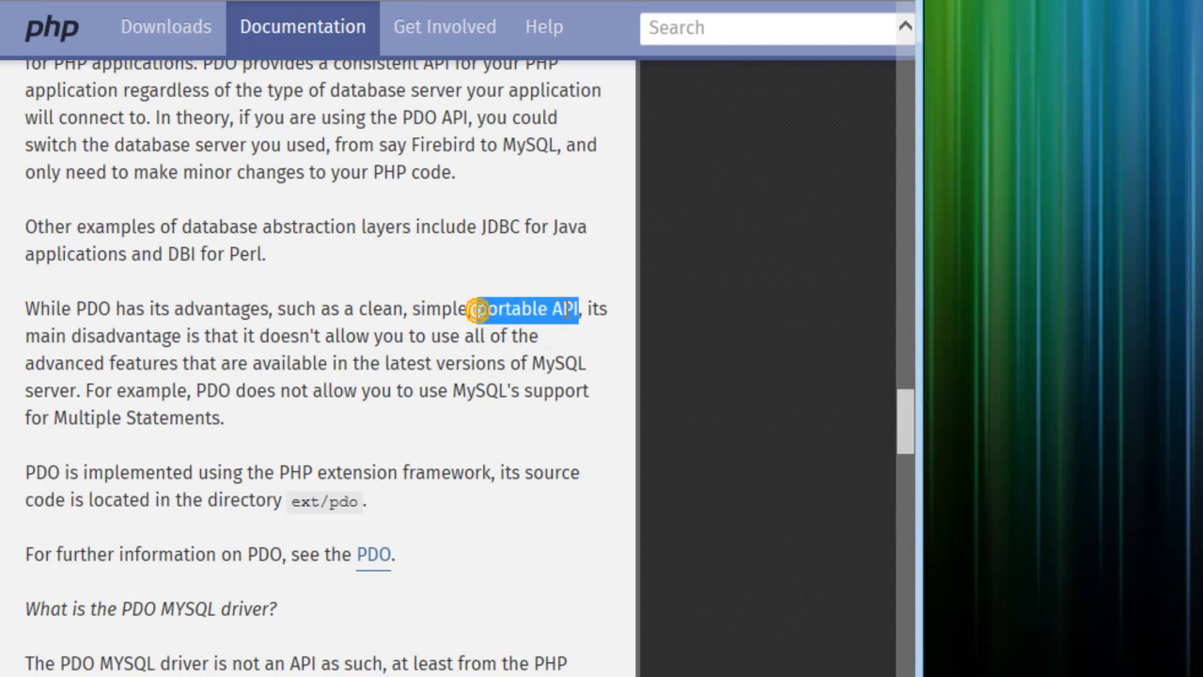